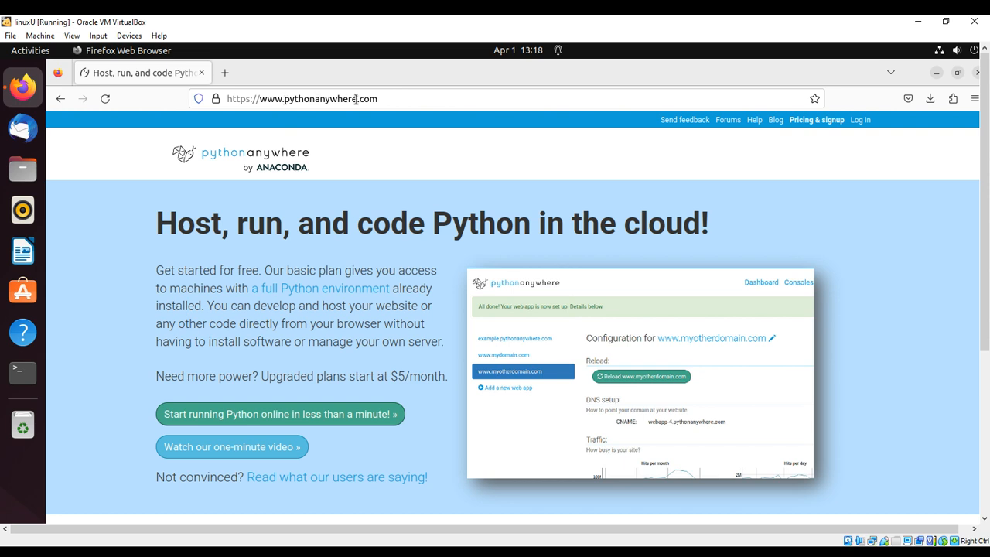
mouse_move(400, 168)
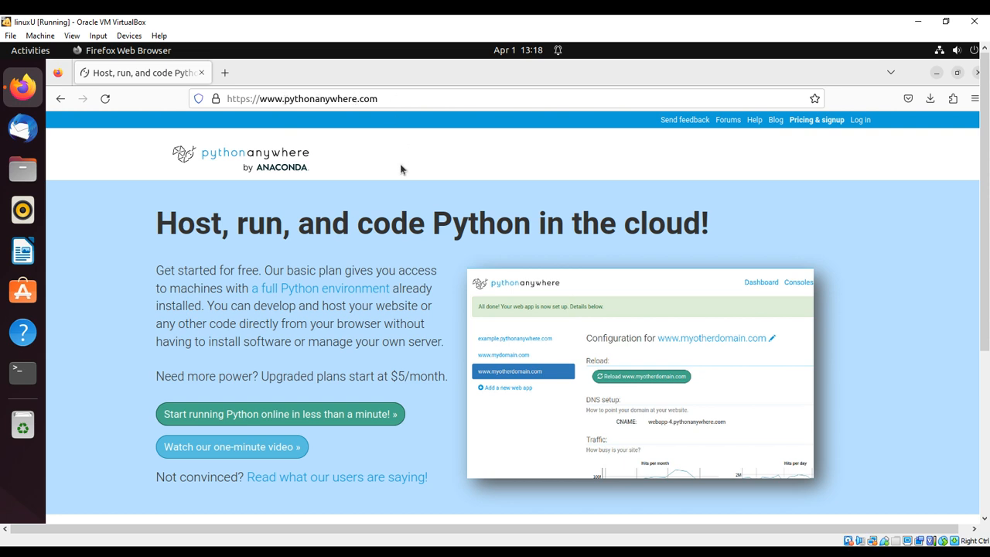
mouse_move(271, 394)
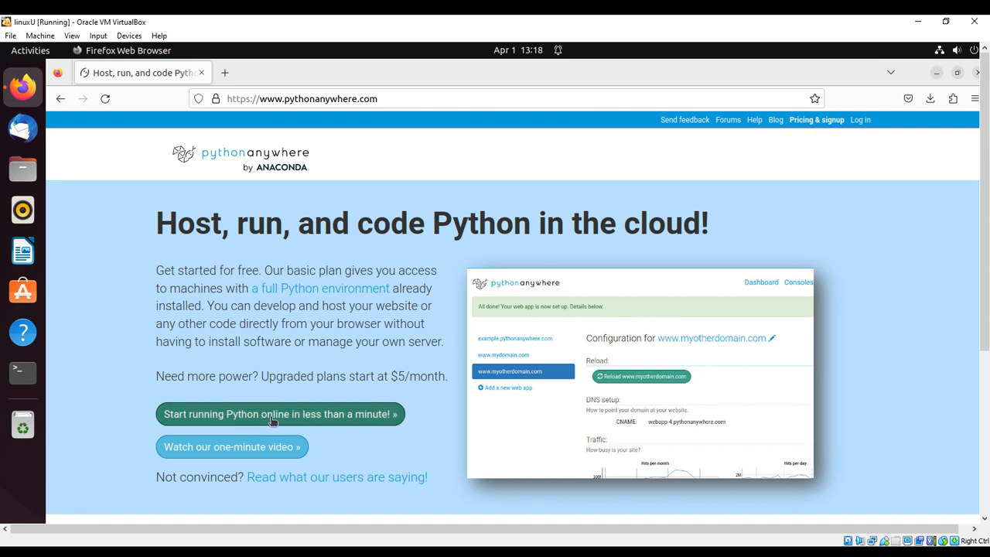
- Go from the home page to the Plans and pricing page with the free Beginner option
click(280, 414)
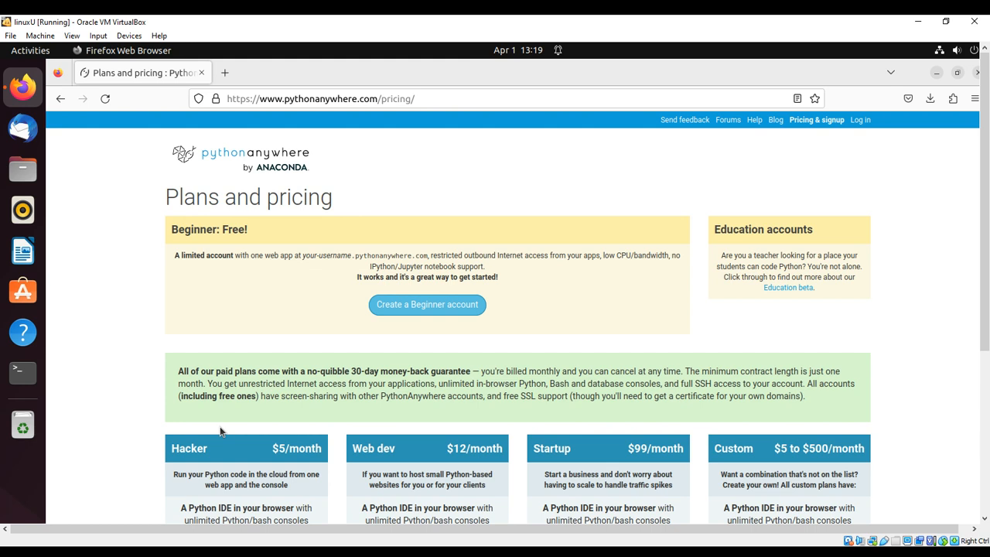
mouse_move(271, 294)
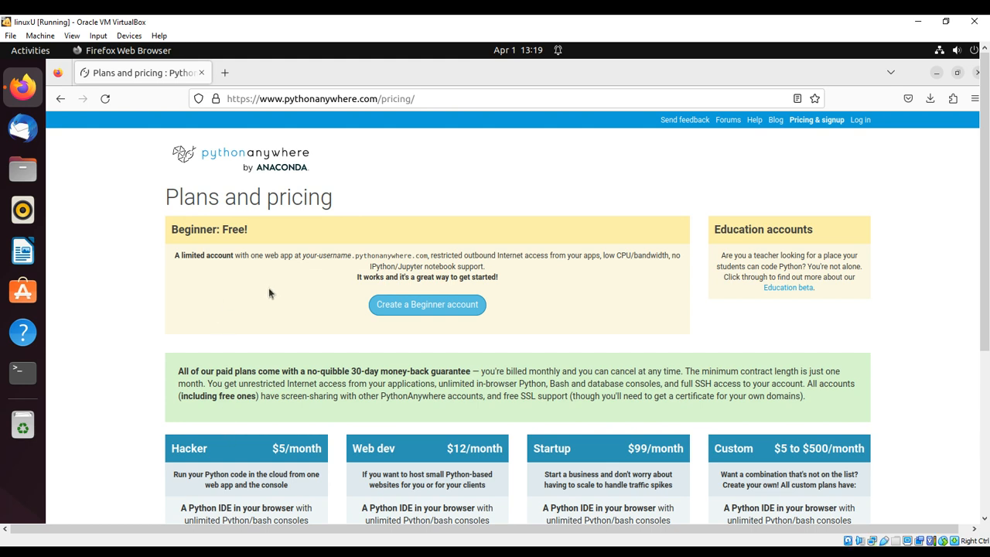
mouse_move(344, 250)
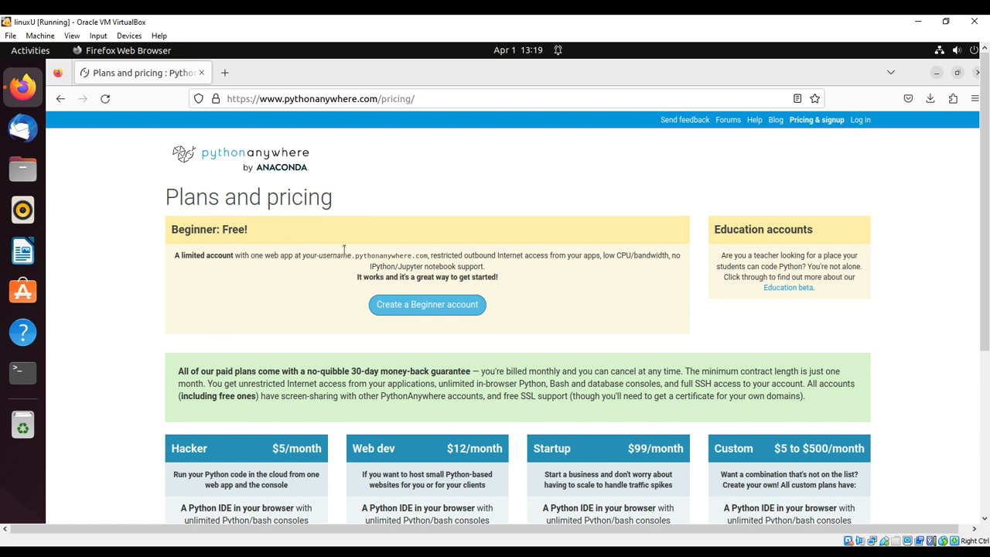
mouse_move(427, 304)
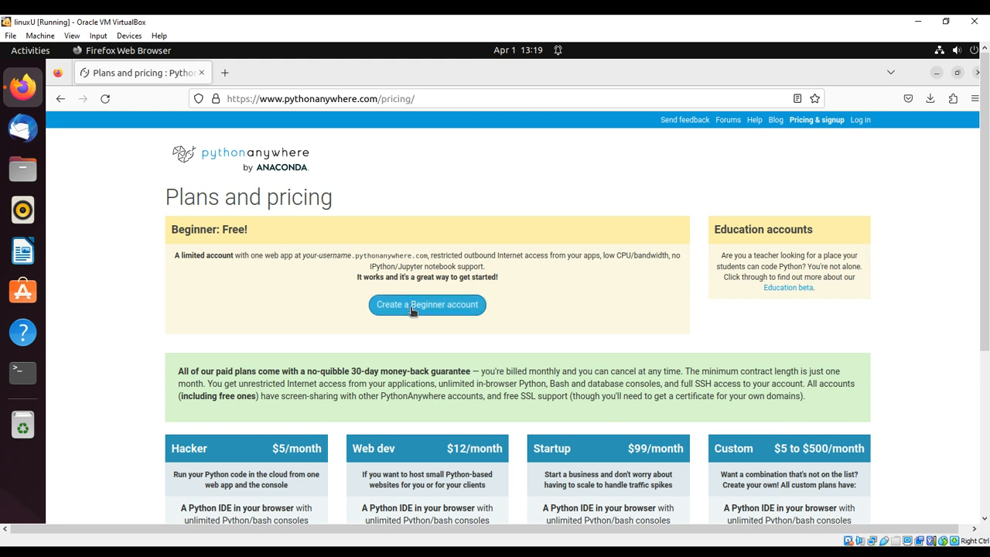
- Register a free Beginner account through the sign-up form and land on its dashboard
click(427, 303)
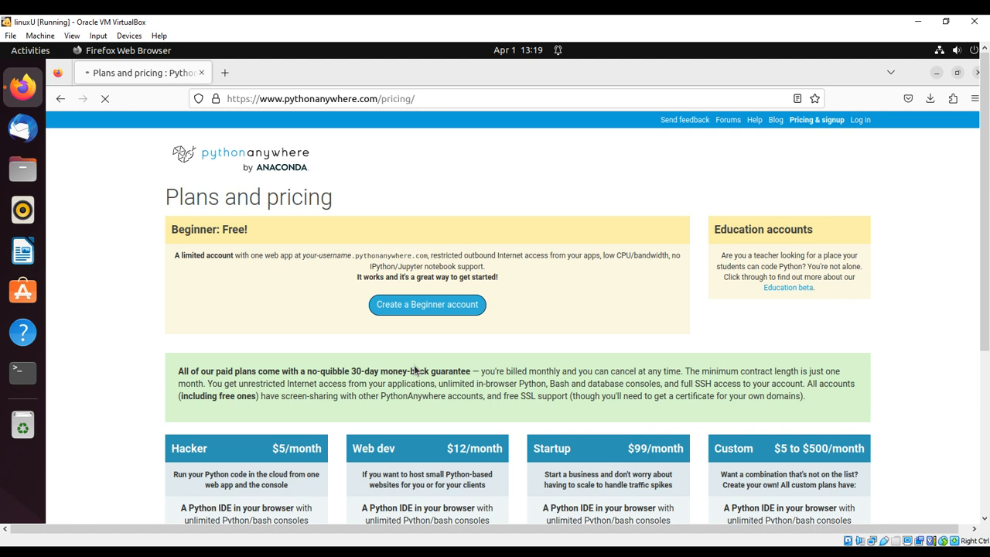
click(427, 303)
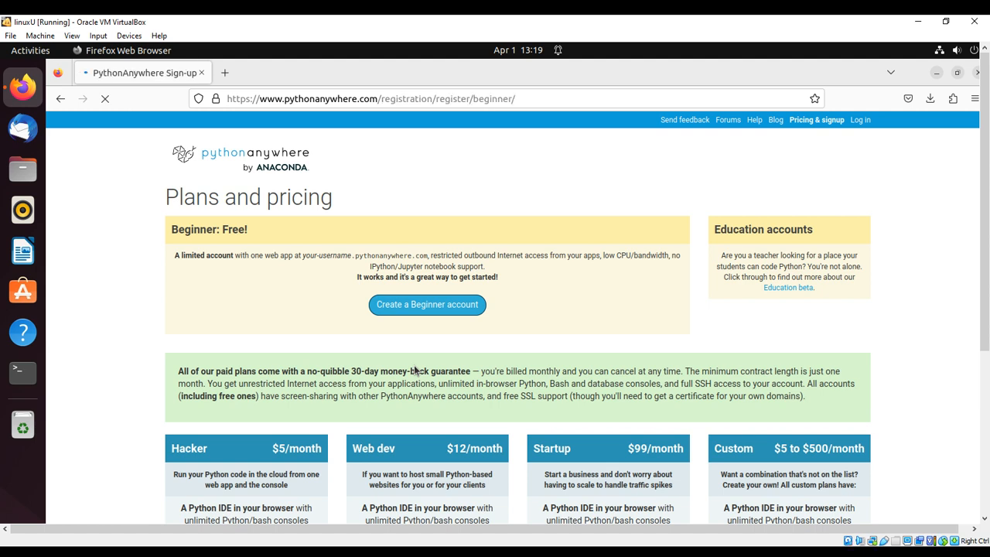
click(427, 303)
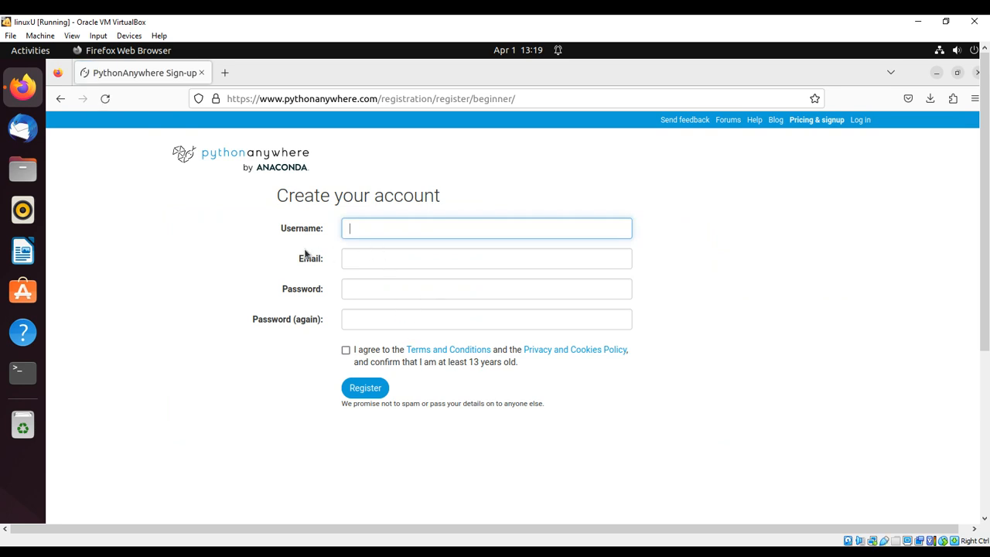
mouse_move(294, 232)
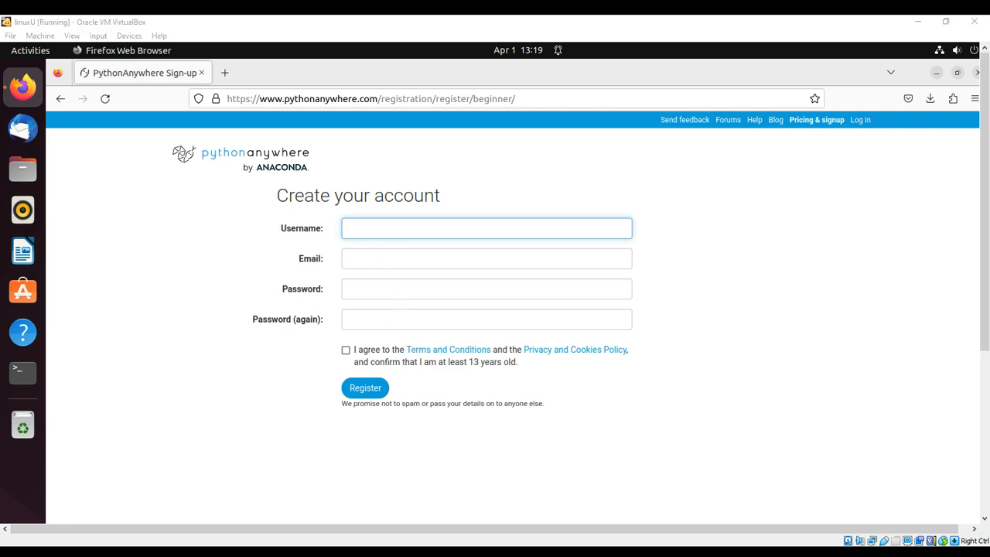
click(365, 387)
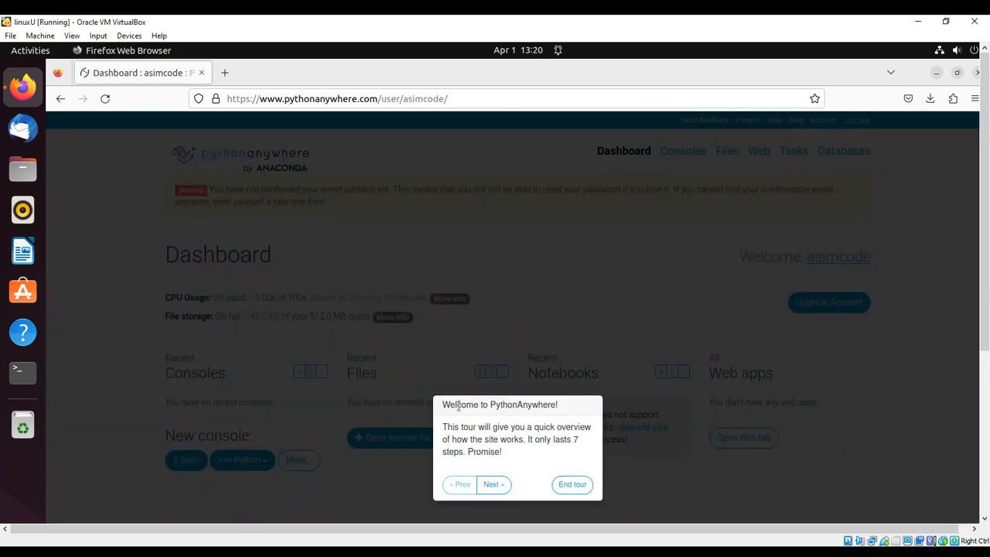
- End the welcome tour so the new account's dashboard is fully visible
click(573, 484)
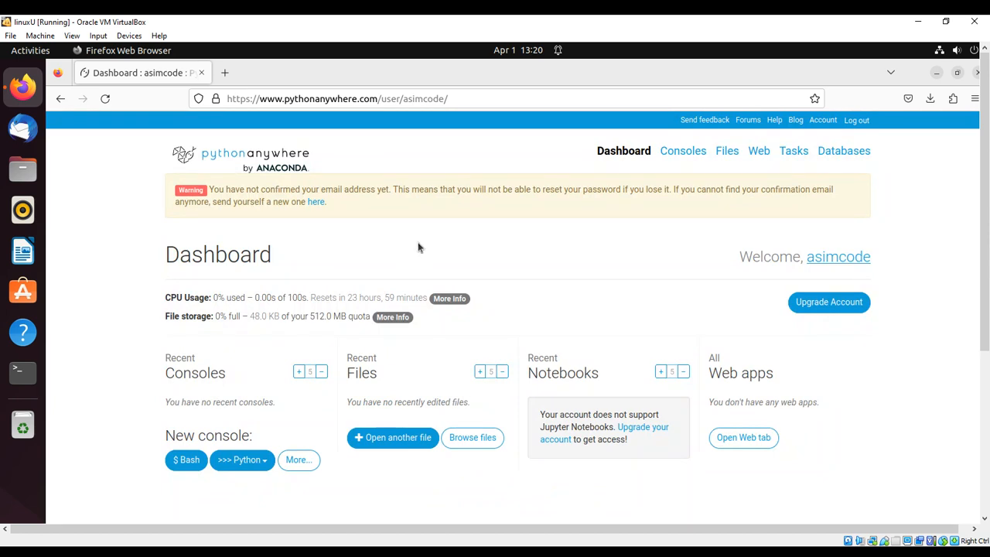
mouse_move(280, 263)
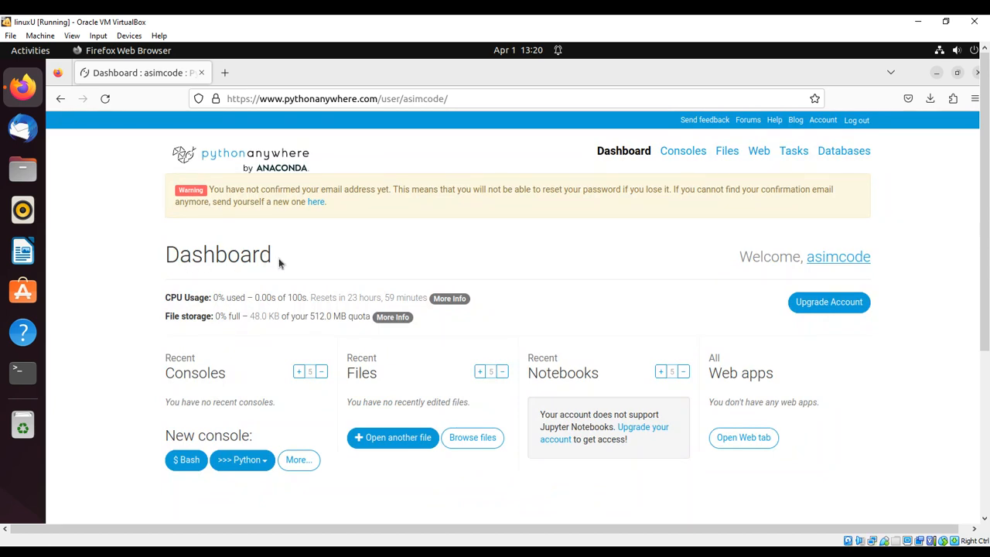
mouse_move(339, 244)
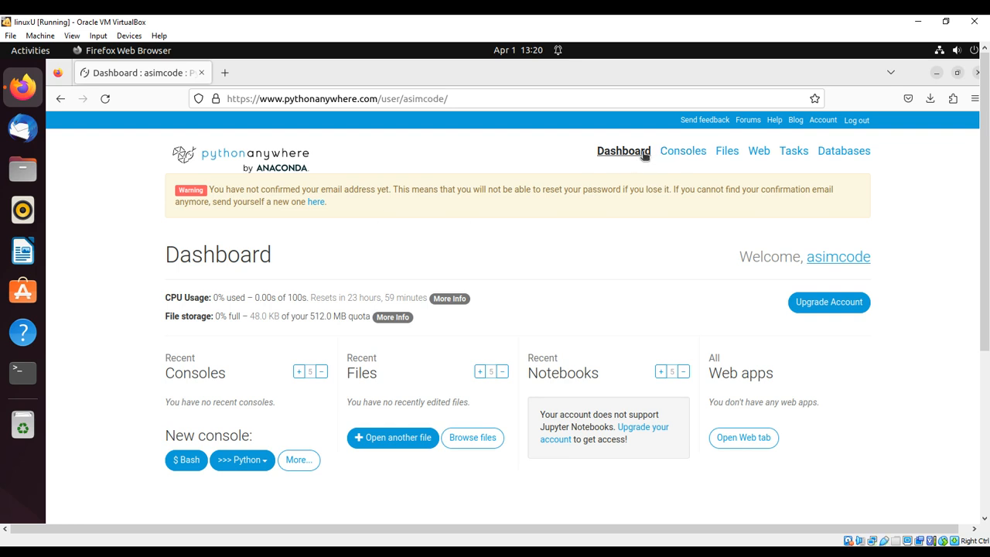
mouse_move(674, 171)
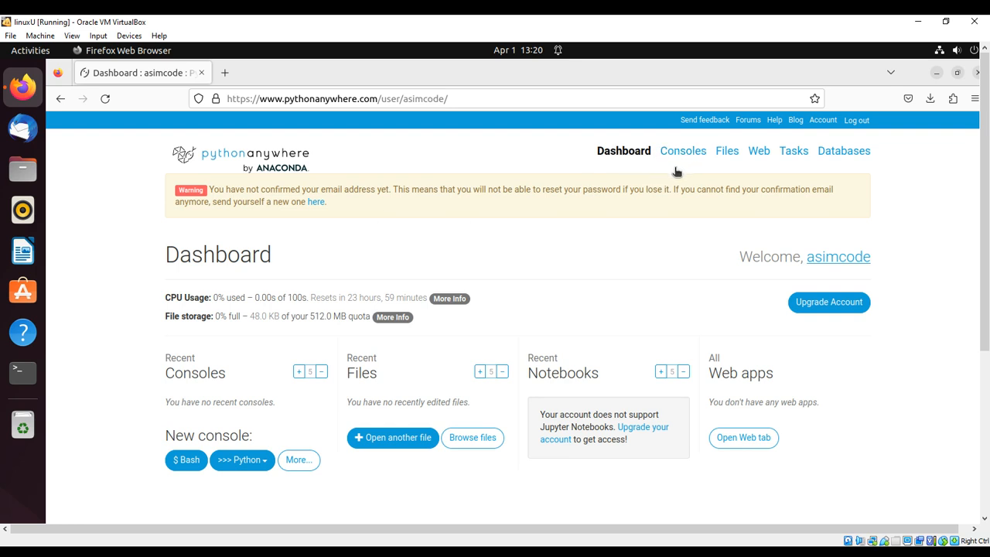
mouse_move(758, 152)
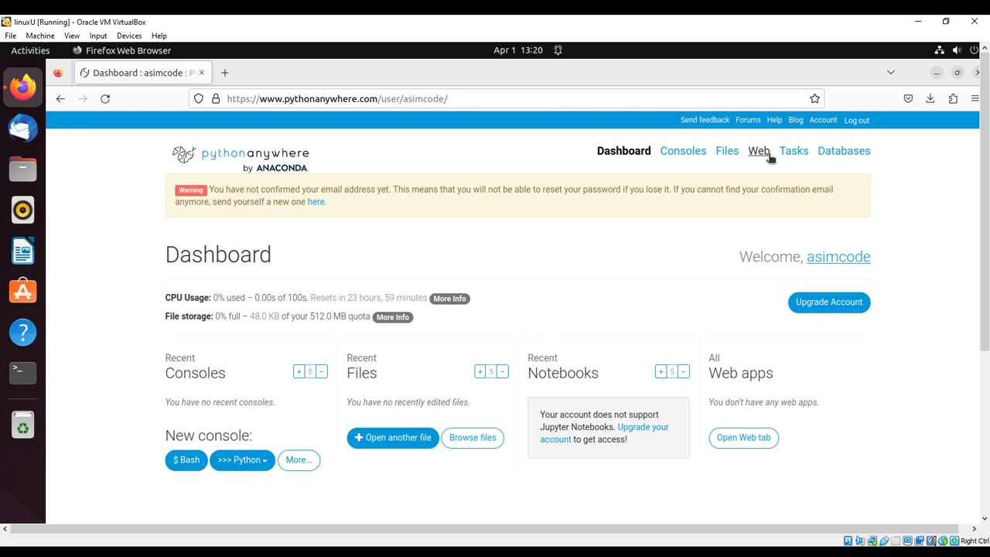
mouse_move(683, 151)
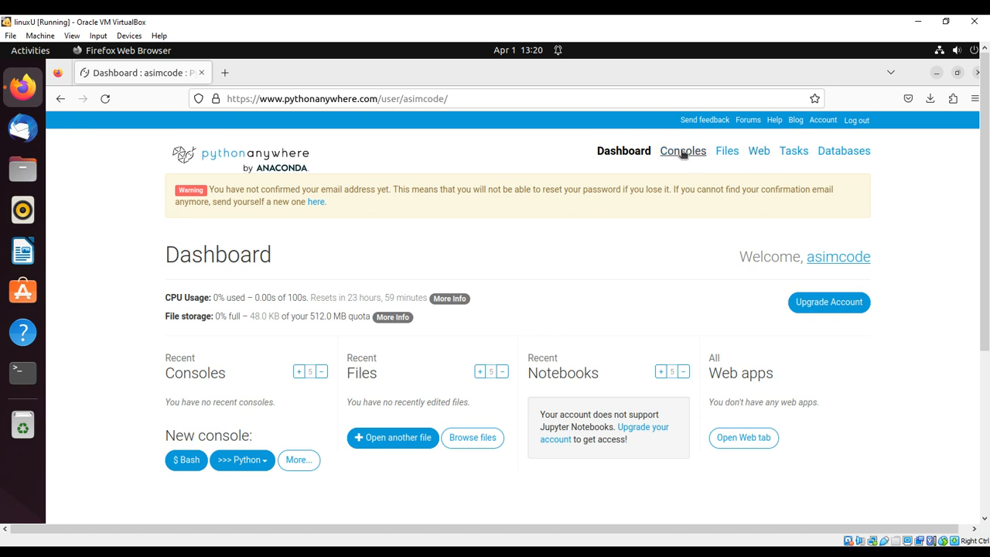
- Show the Consoles page listing Python, Bash and MySQL console options
click(682, 151)
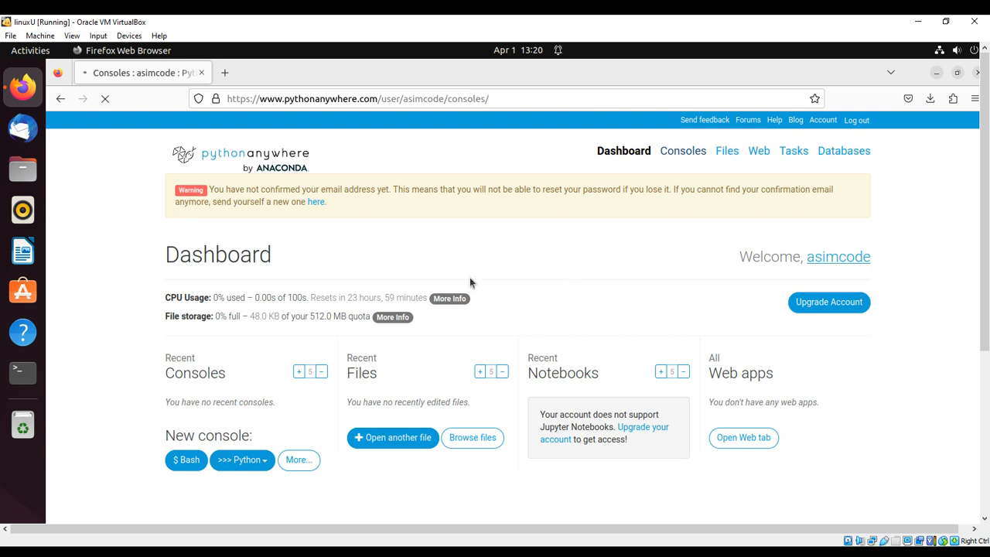
click(682, 150)
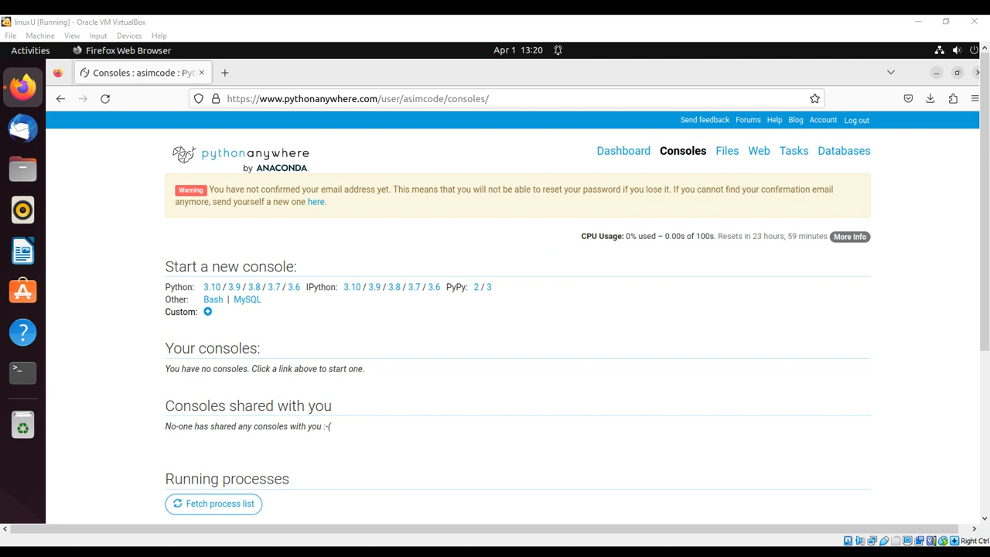
mouse_move(400, 399)
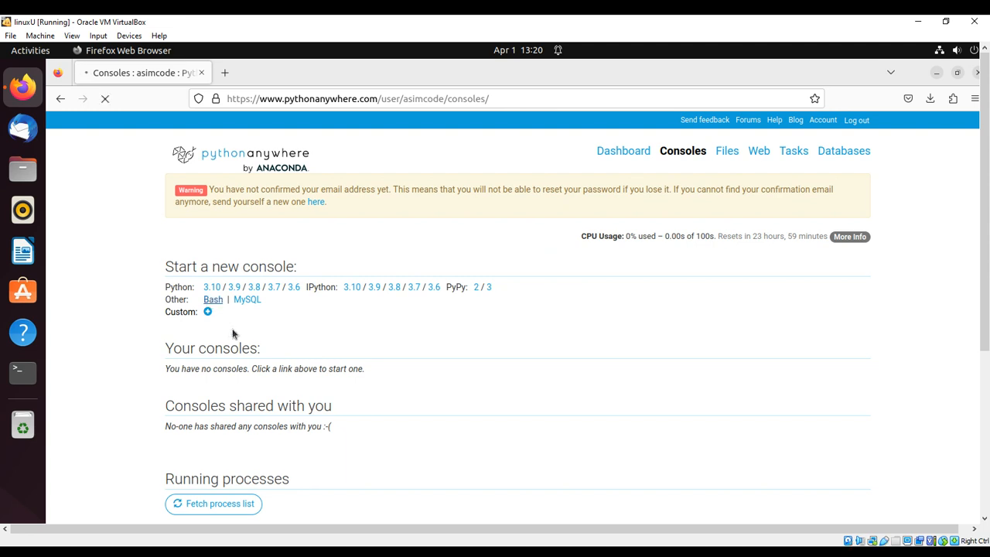
- Start a new Bash console and enter the command python at its prompt
click(214, 300)
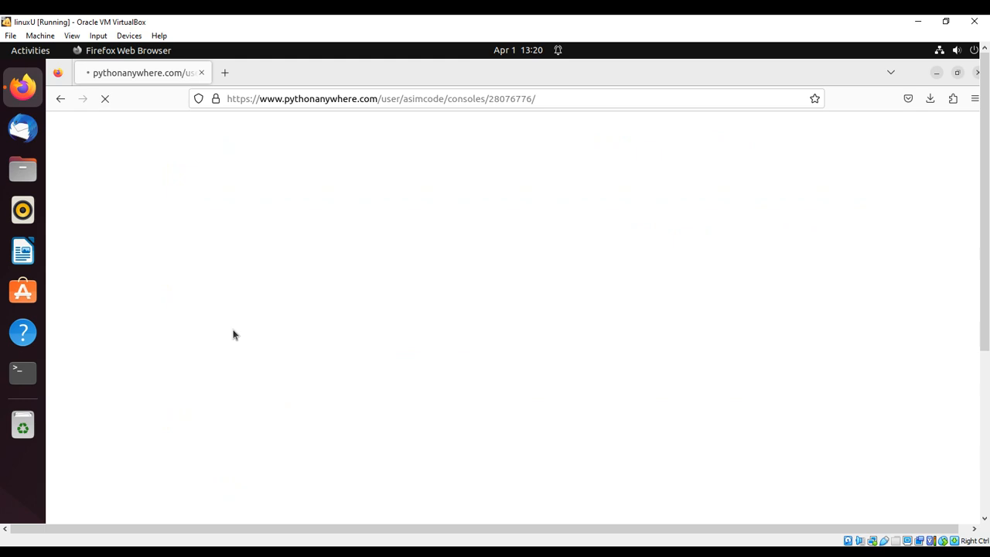
mouse_move(322, 532)
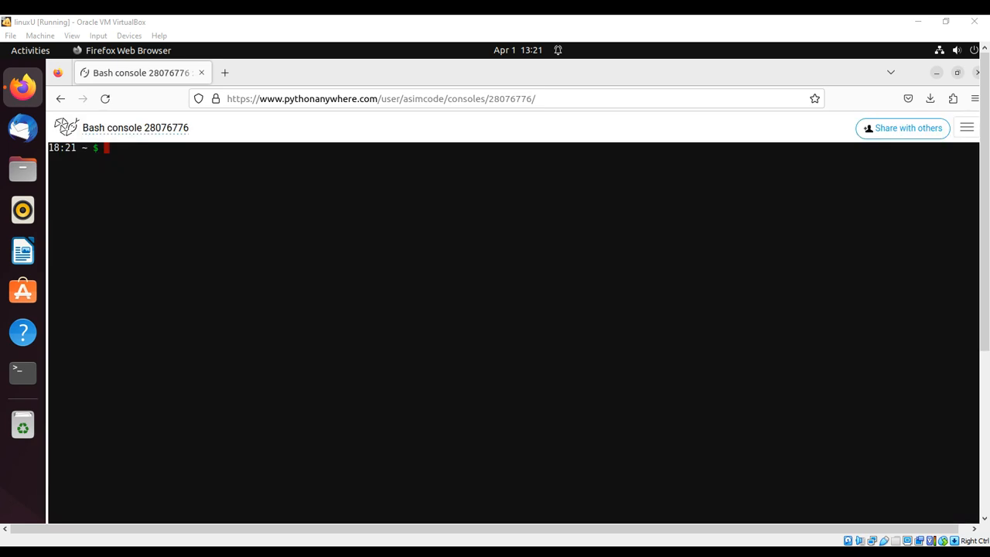
mouse_move(274, 241)
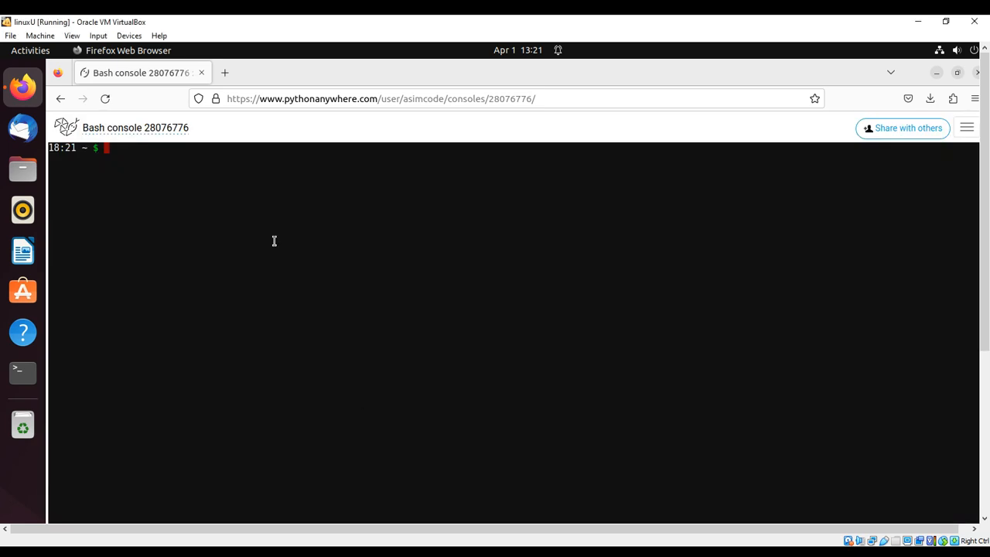
mouse_move(231, 159)
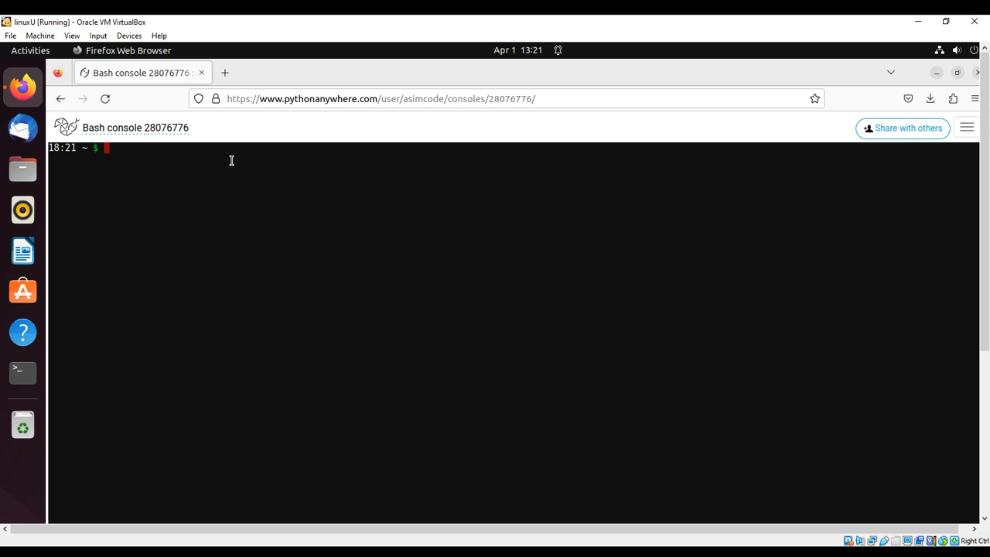
mouse_move(170, 181)
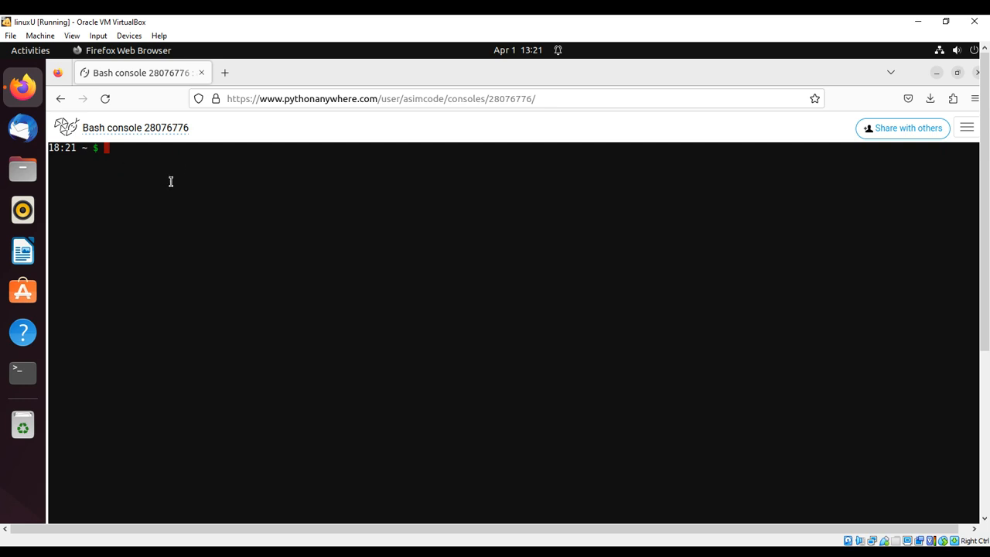
text(p)
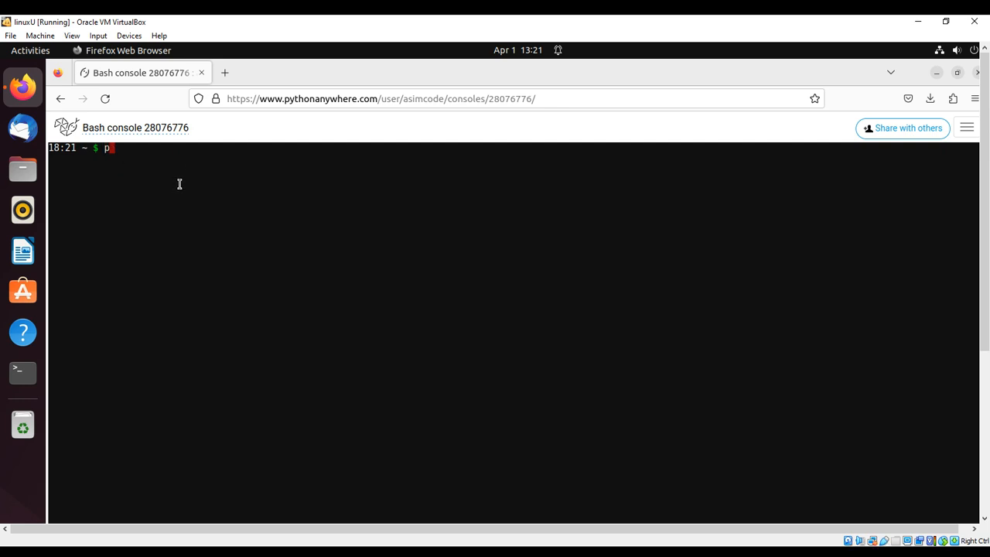
text(ytho)
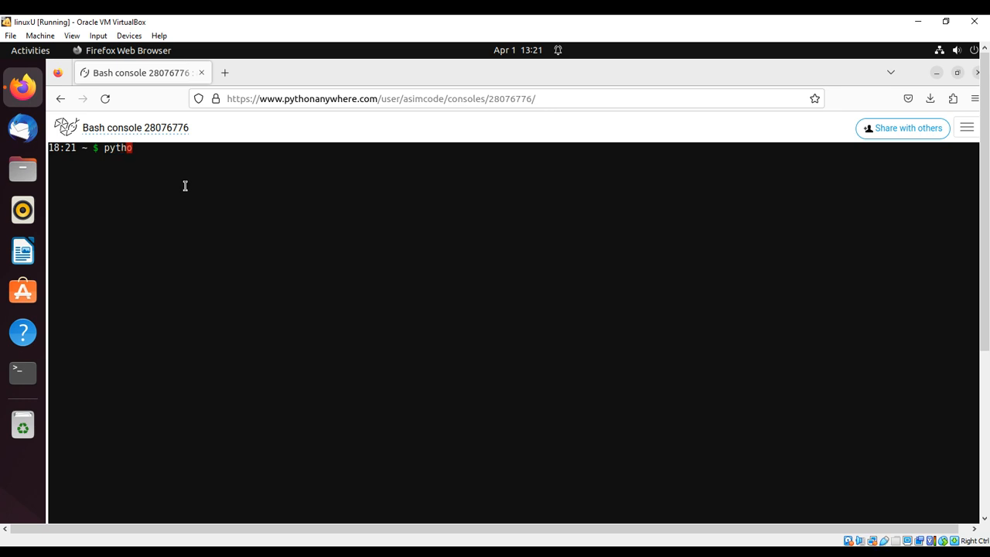
text(n)
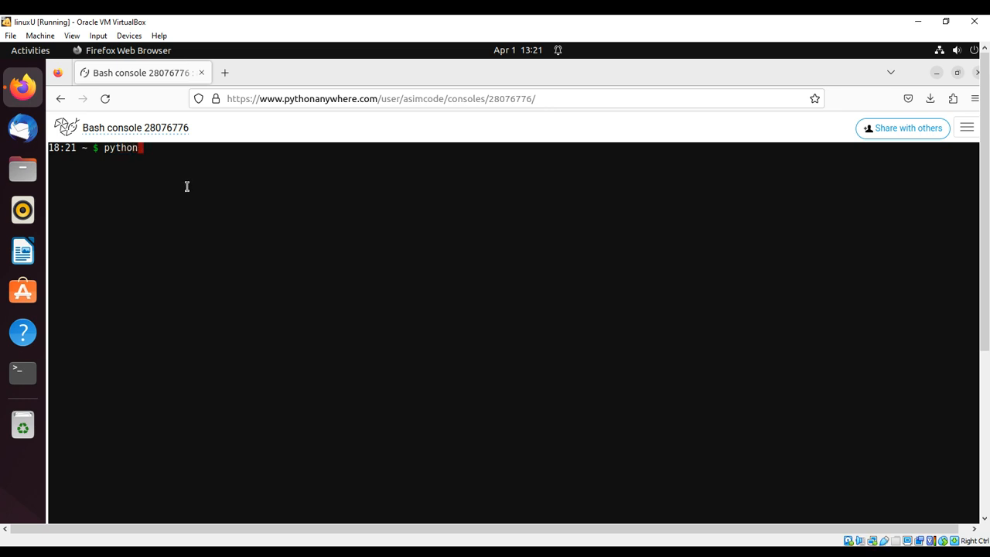
- Run the Python interpreter and execute print('Hello World!') to print the greeting
key(Return)
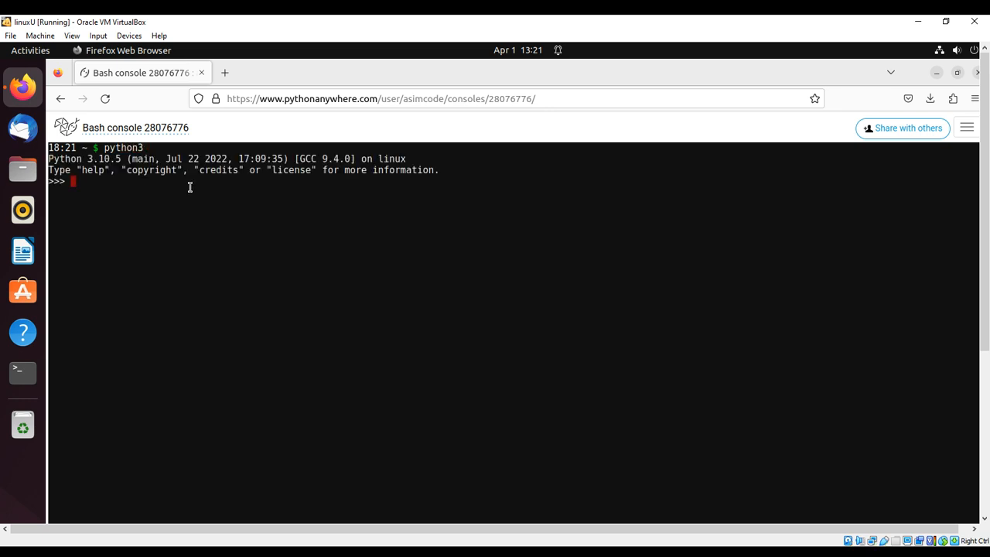
mouse_move(109, 182)
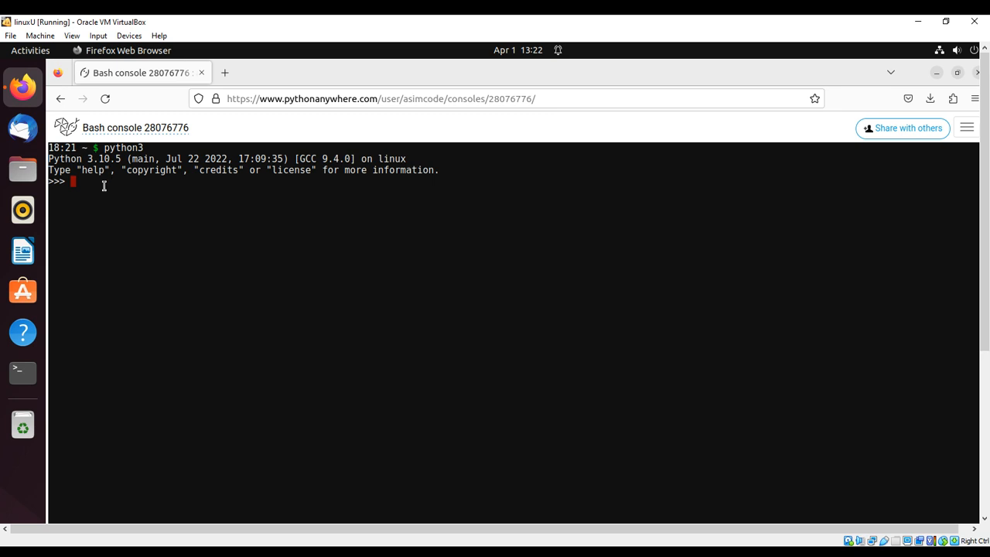
mouse_move(133, 205)
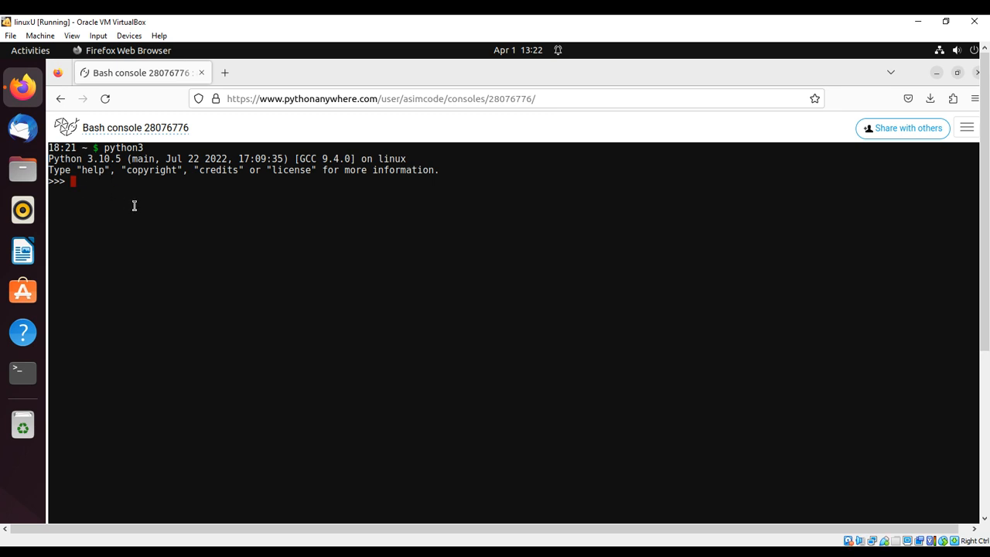
mouse_move(186, 71)
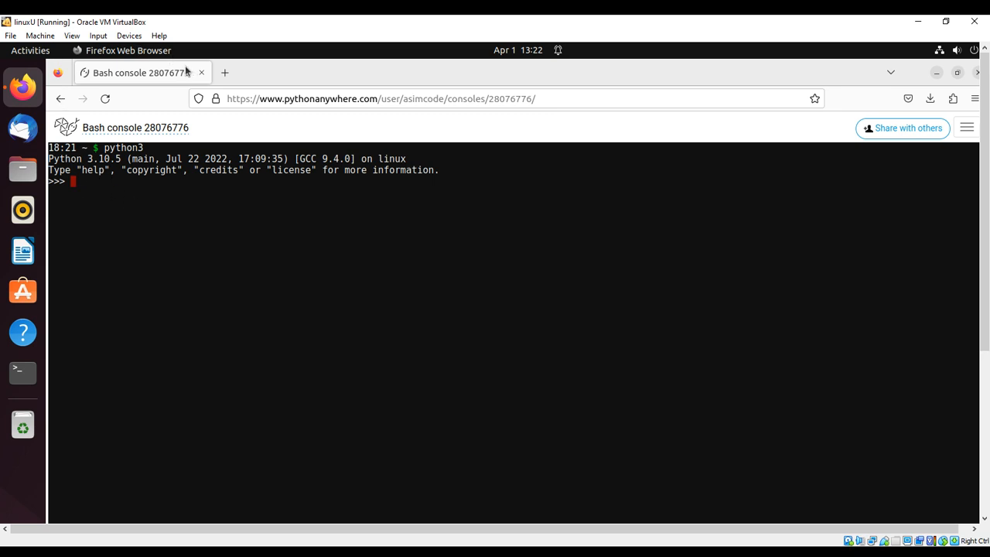
text(print)
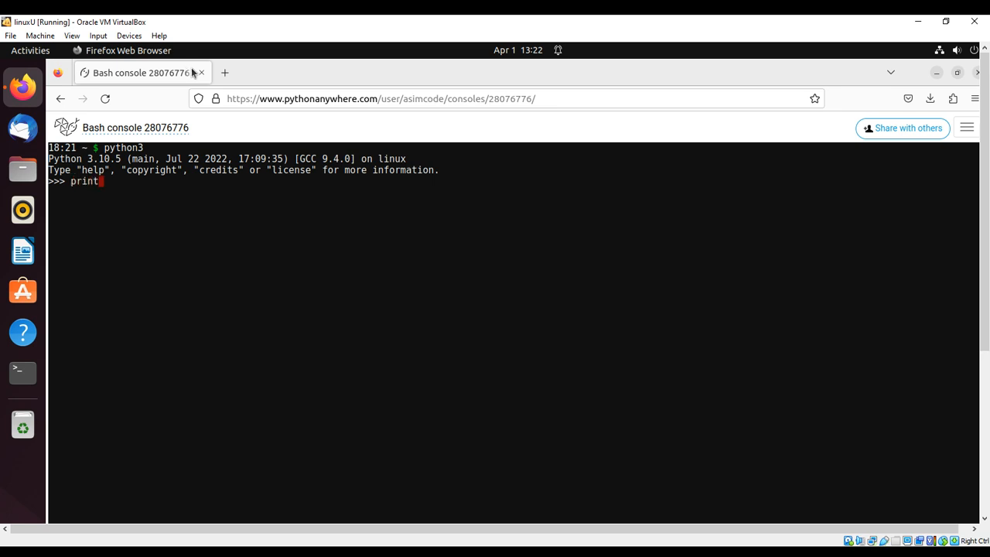
text(()
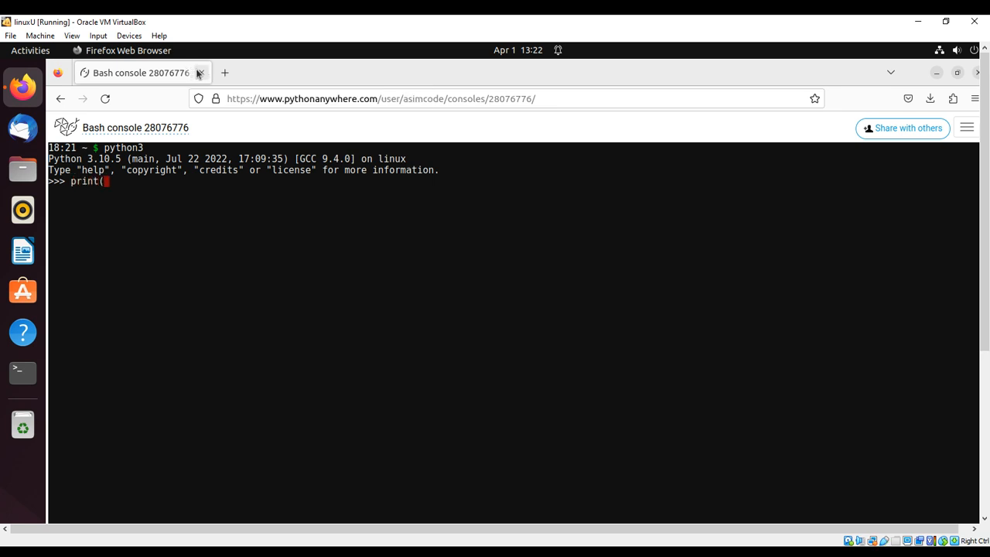
text('Heeello)
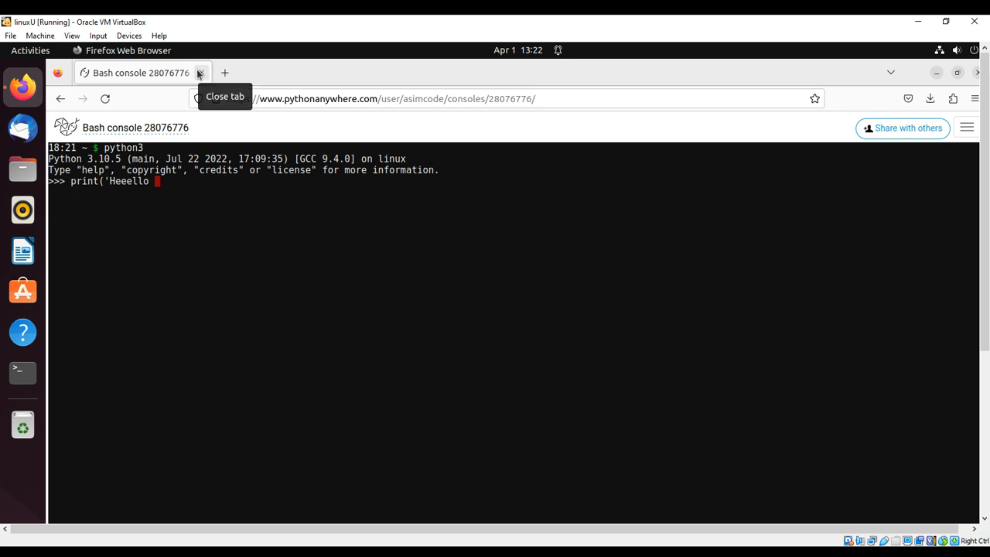
key(BackSpace)
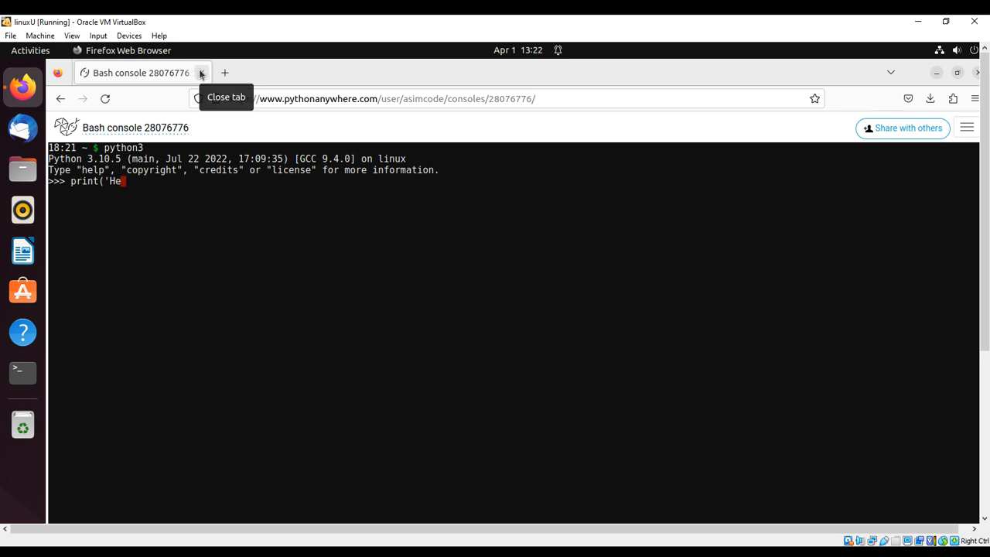
text(llo)
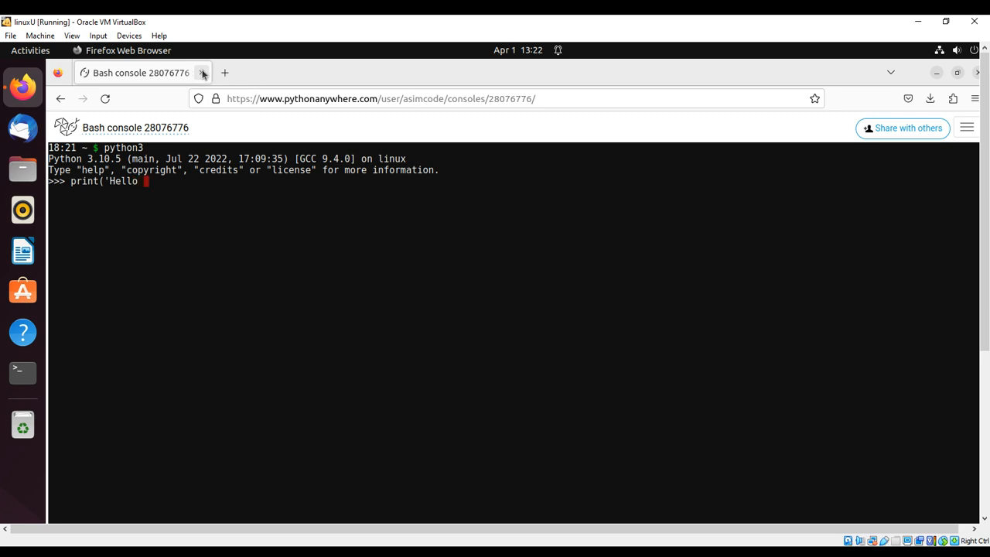
text(World!'))
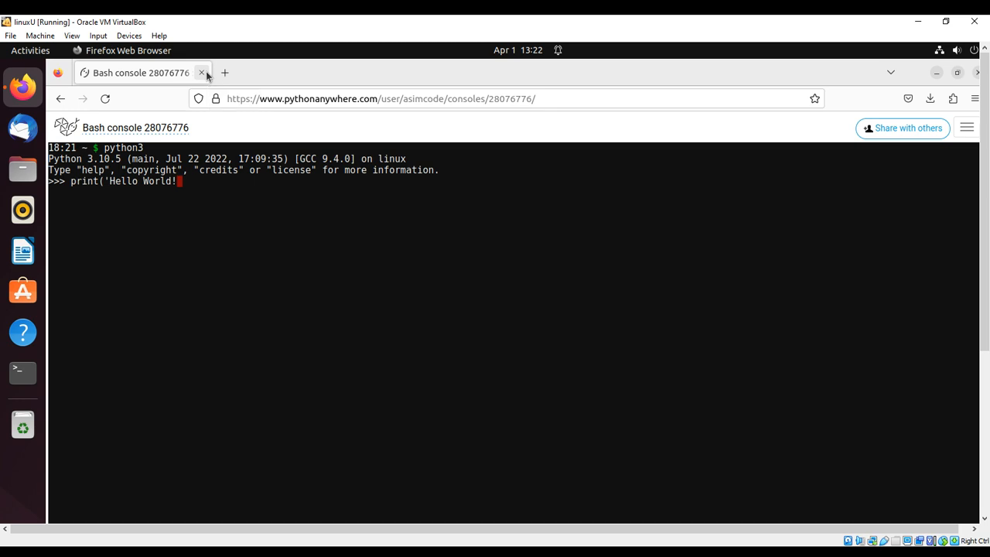
text())
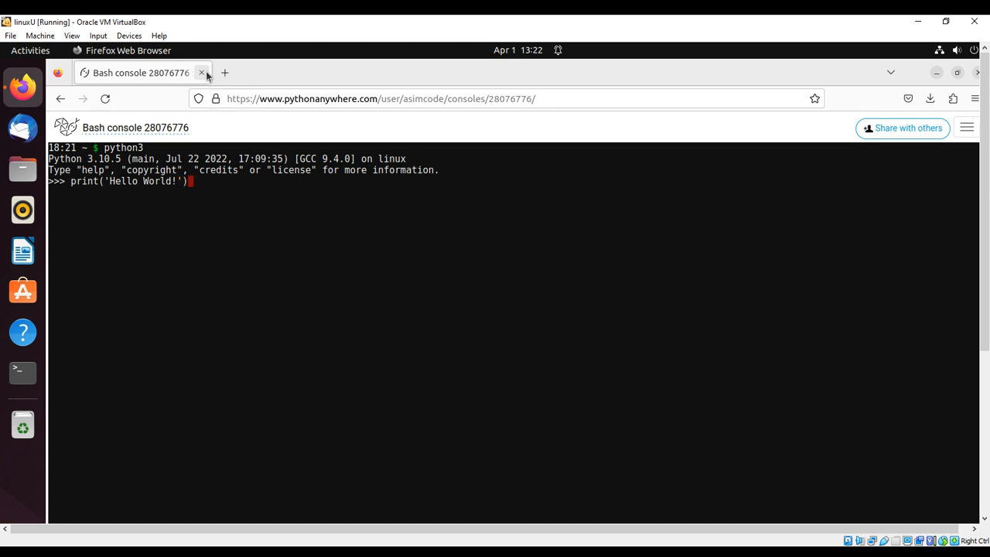
key(Return)
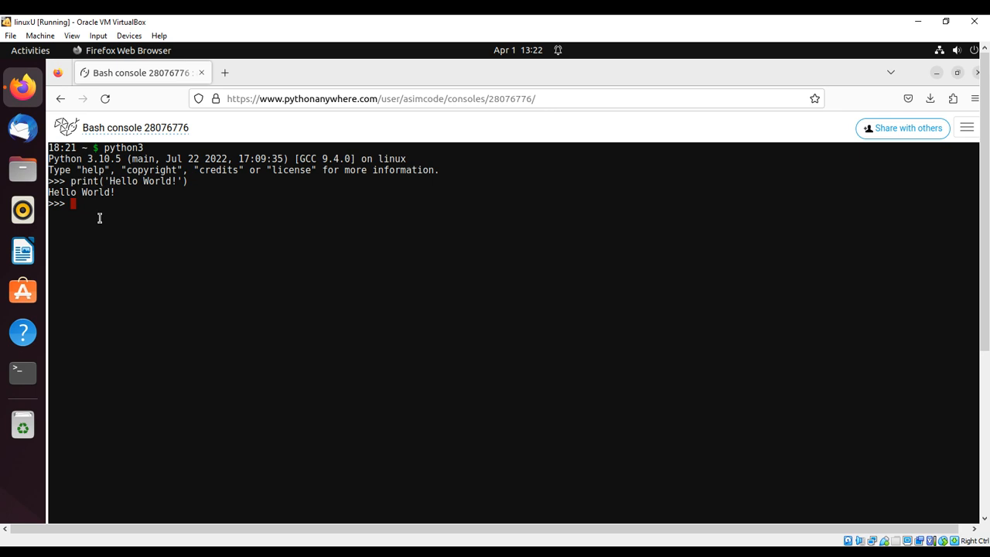
- Quit Python with exit() to return to the Bash prompt
text(e)
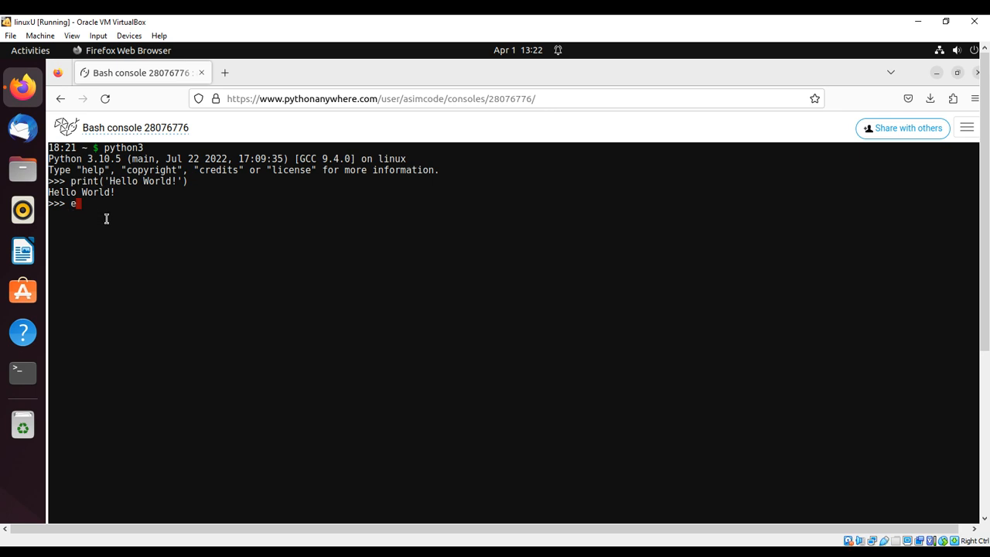
text(xit)
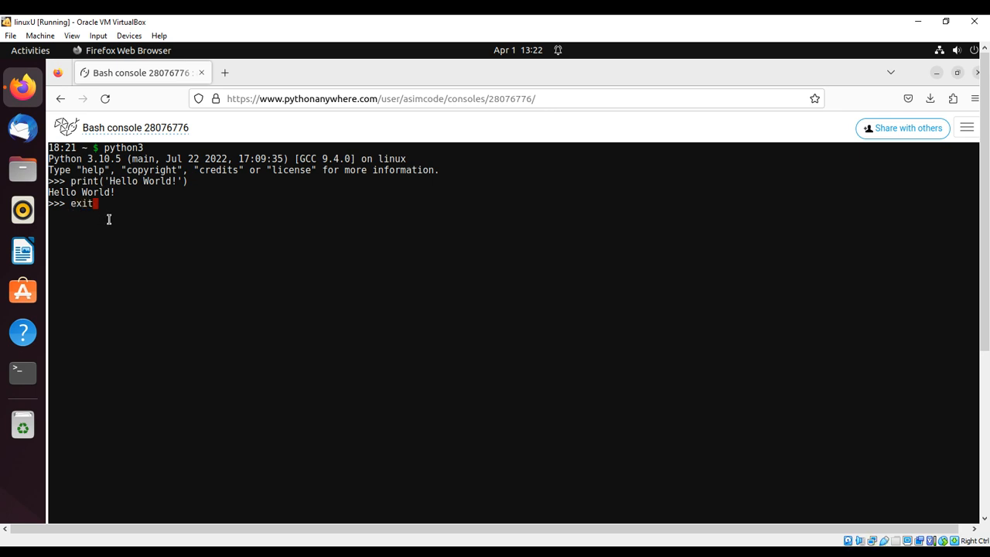
key(Return)
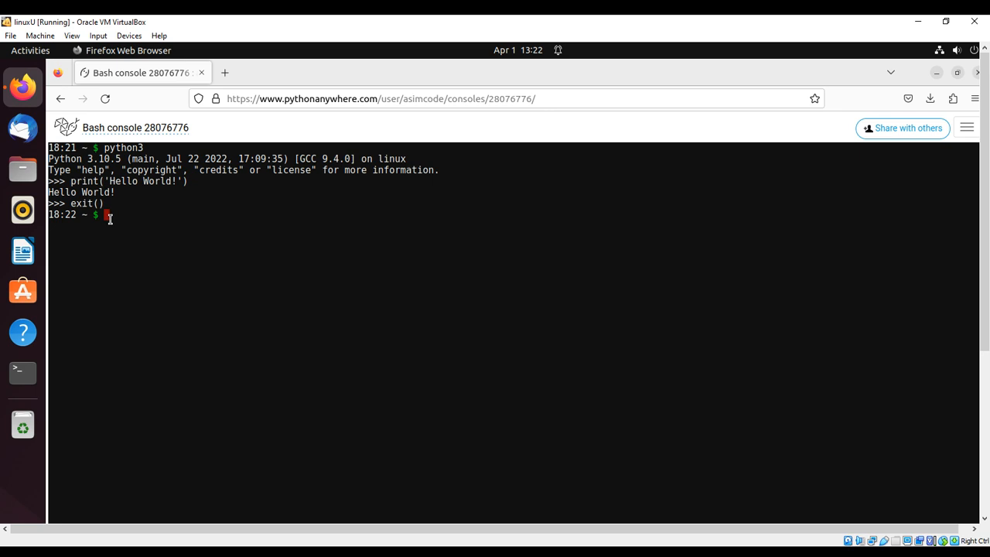
- Run pwd to show the home folder under /home as the working directory
text(pwd)
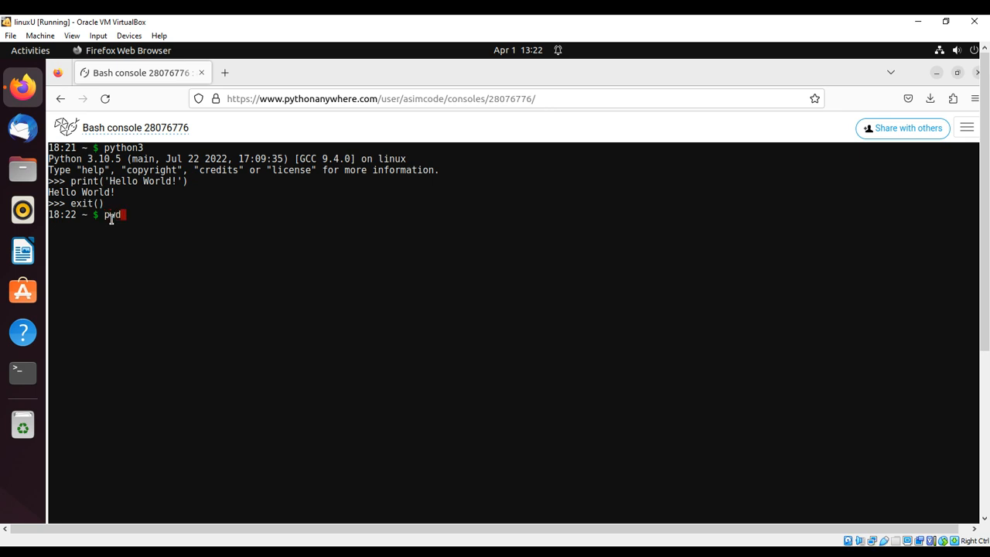
key(Return)
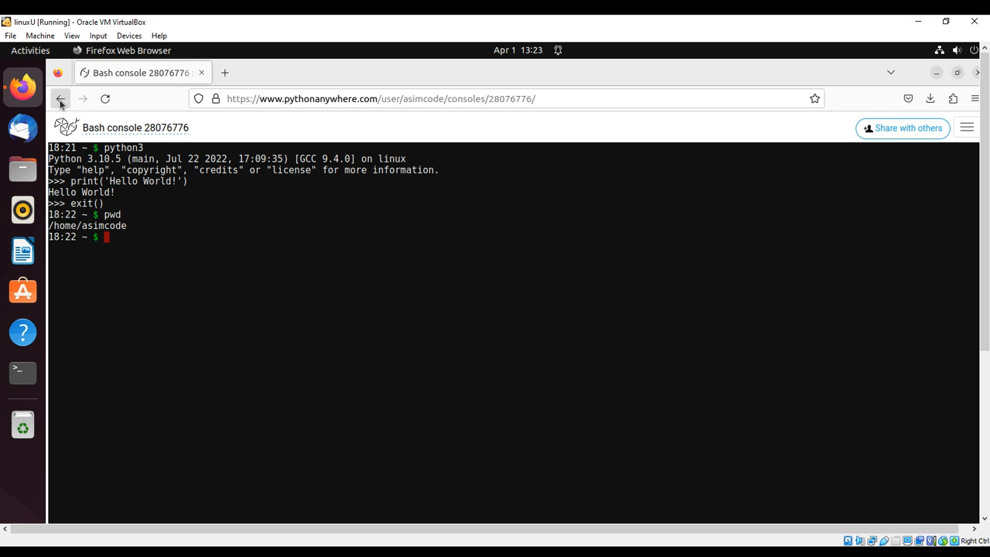
- Leave the console and go to the Files page of the home directory
click(61, 99)
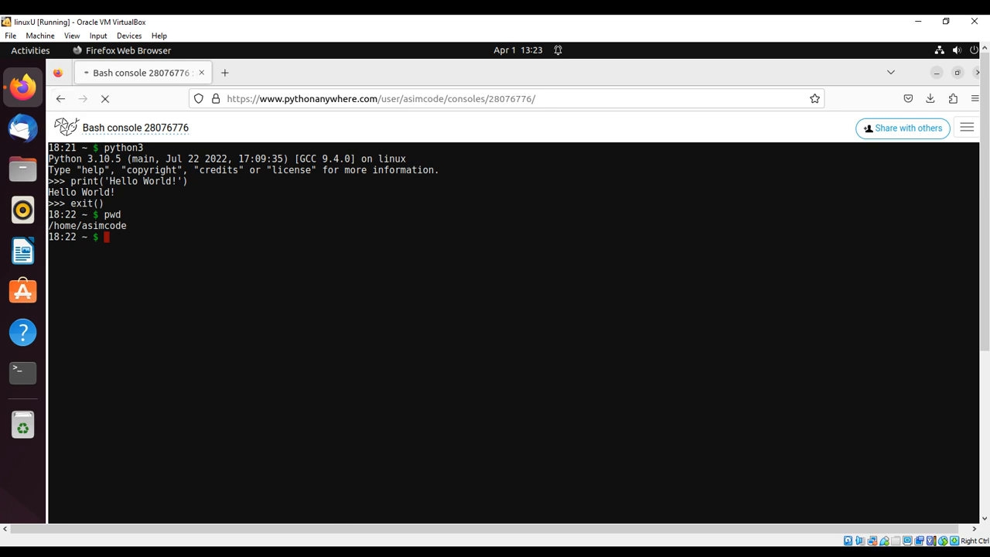
click(60, 99)
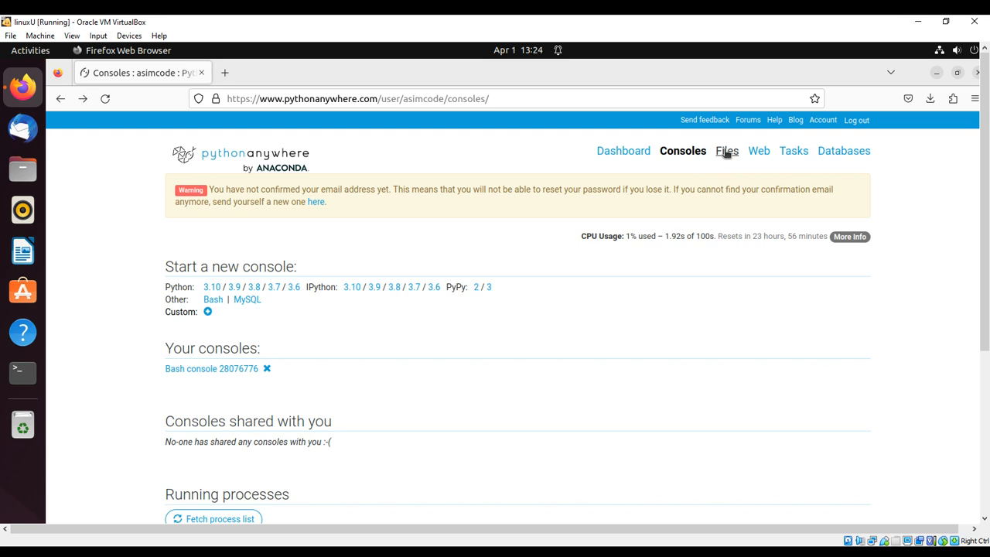
click(727, 152)
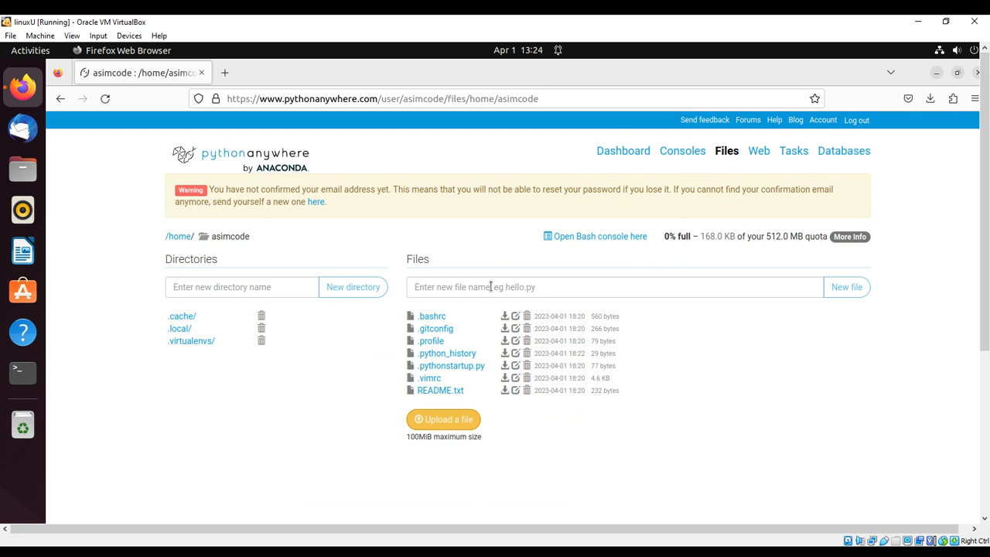
- Create a new file named hello.py in the home folder and open its editor
click(615, 286)
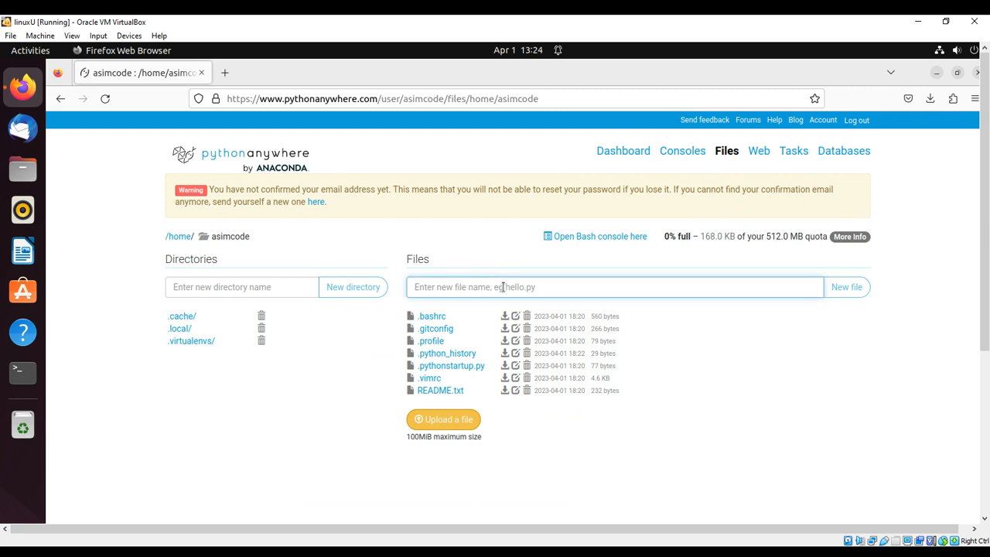
text(hello.py)
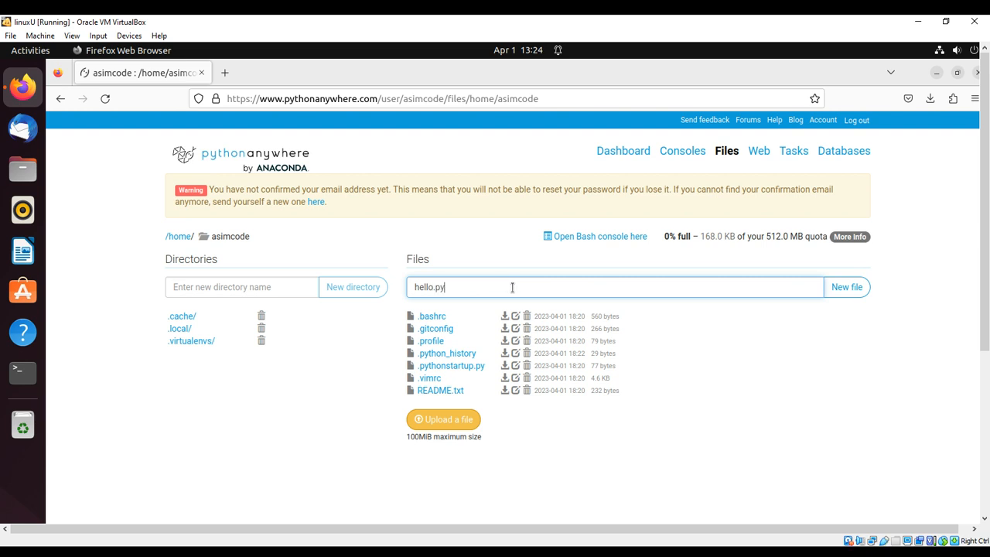
mouse_move(845, 286)
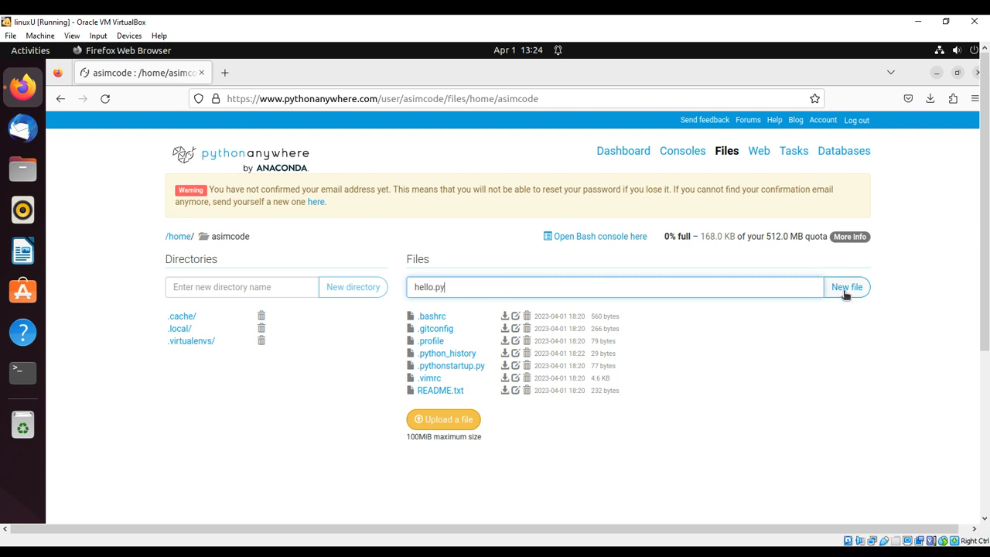
click(846, 286)
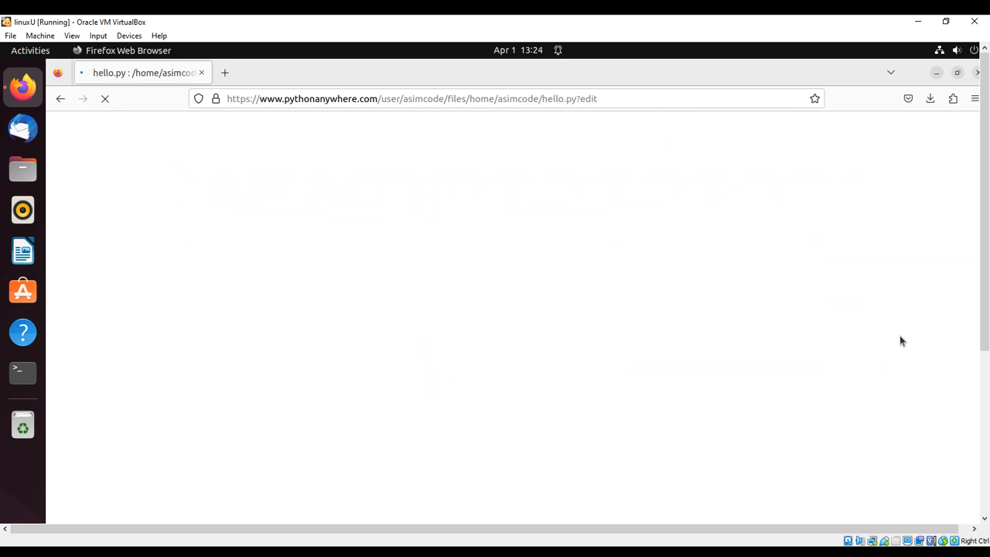
mouse_move(852, 329)
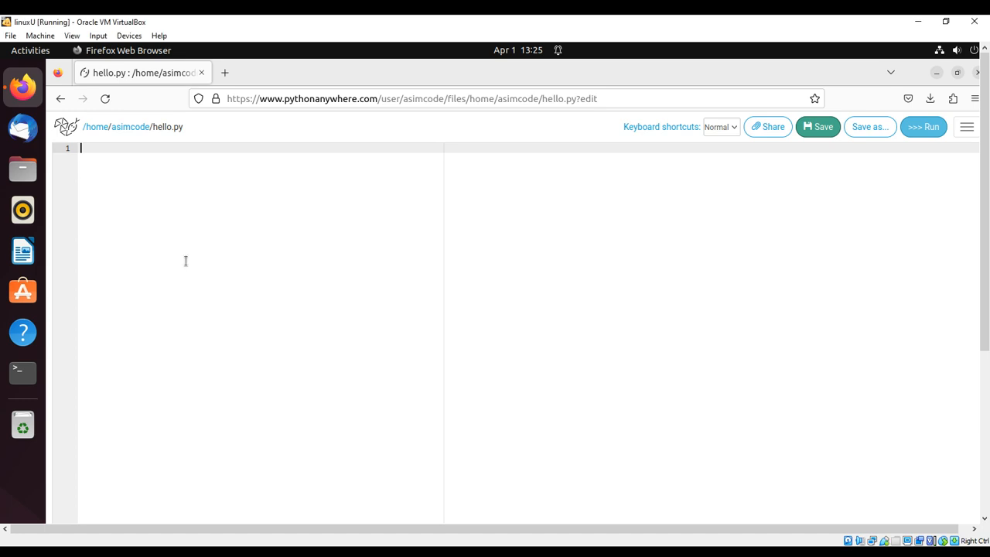
mouse_move(226, 153)
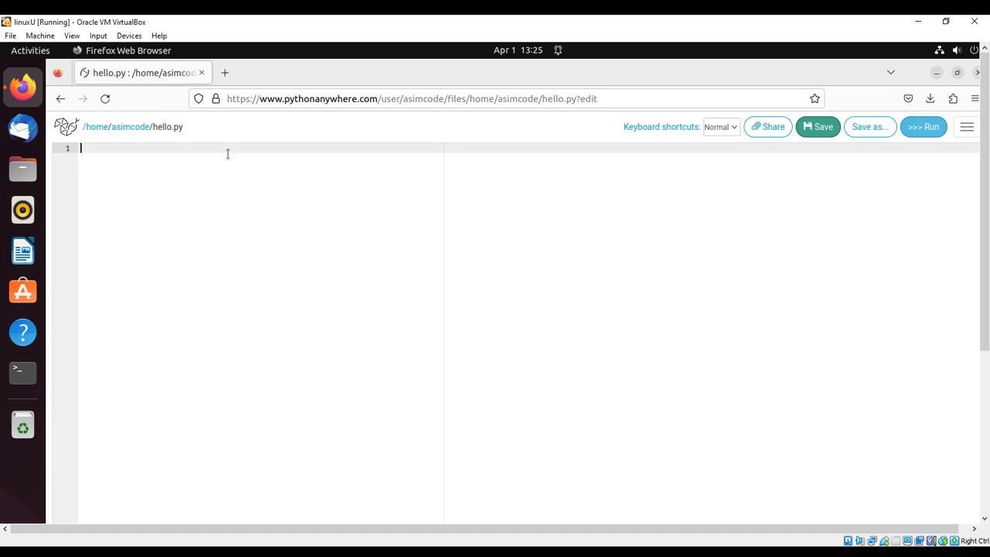
- Write the line print("Hello World!") in the hello.py editor
text(print)
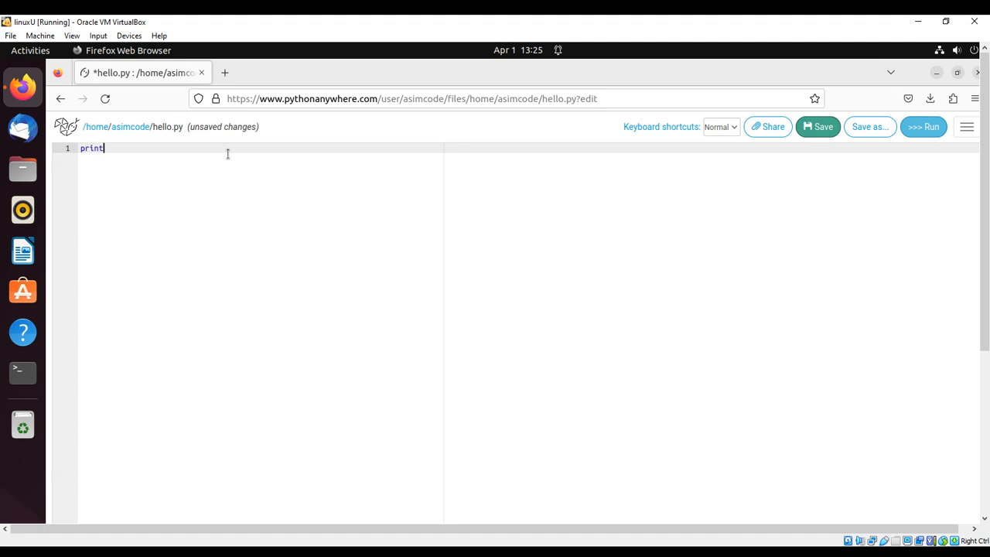
text(()
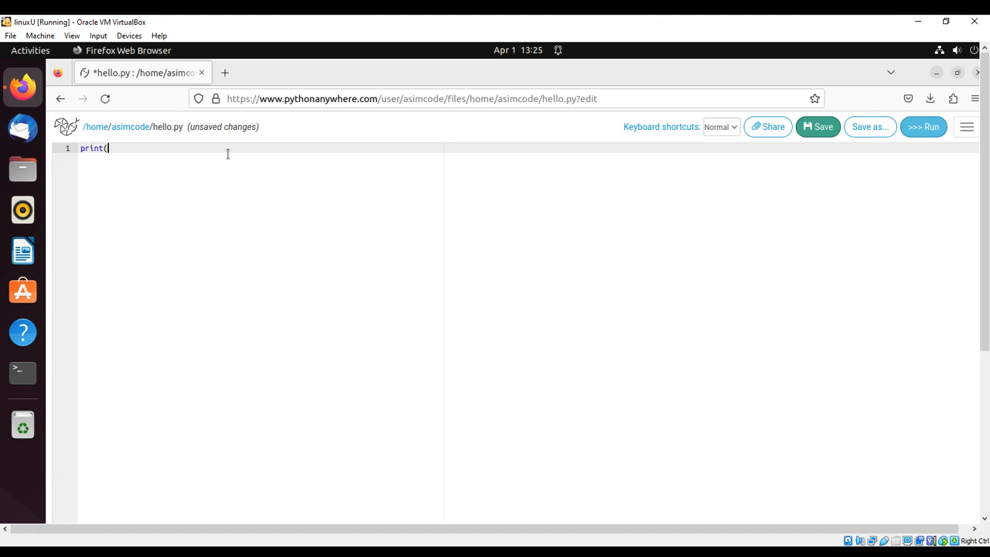
text("Hello Wor)
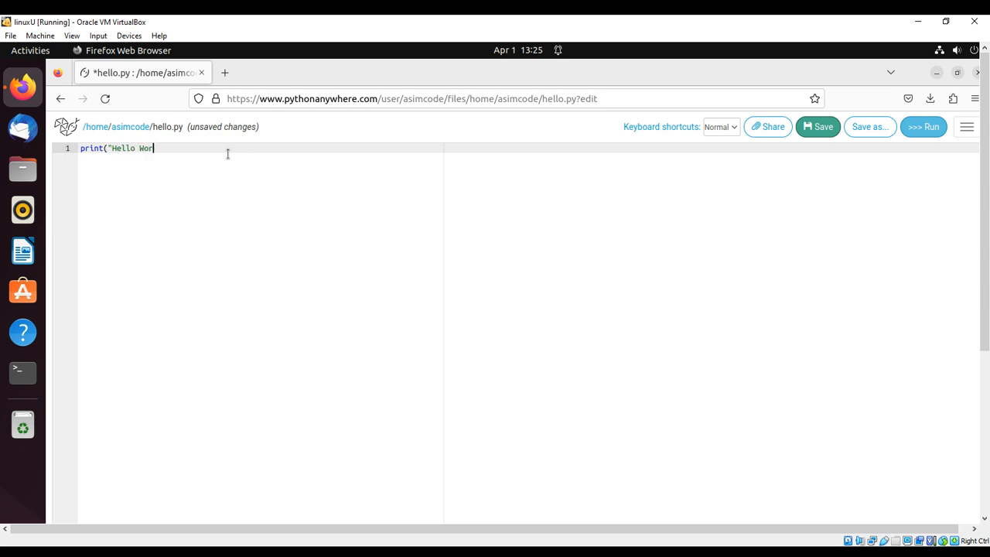
text(ld!"))
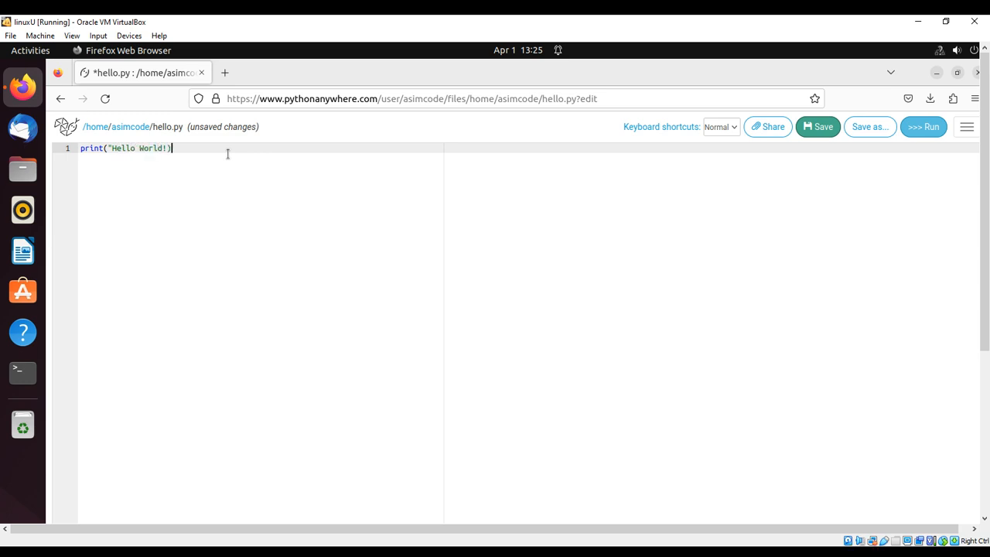
mouse_move(694, 179)
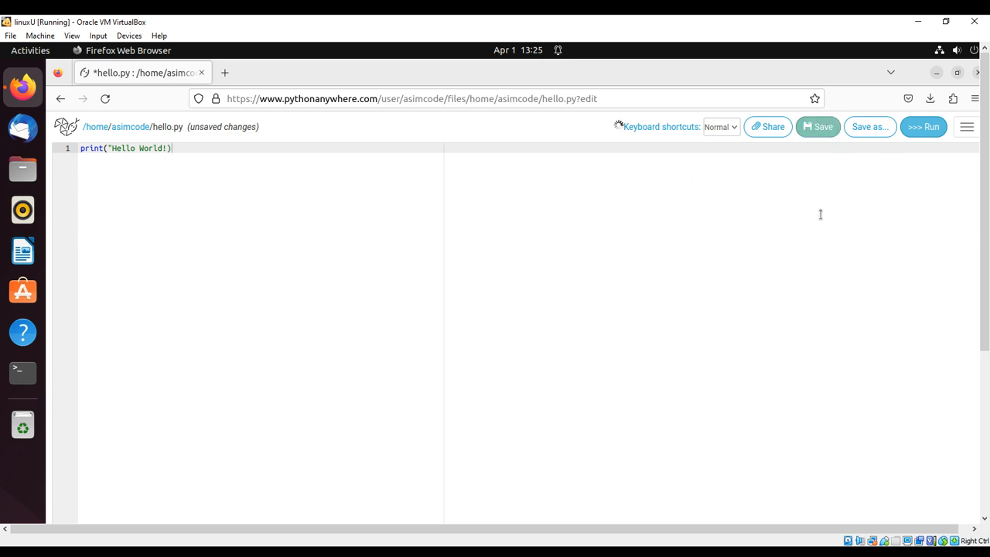
- Save hello.py to the server so no unsaved changes remain
click(816, 127)
text(')
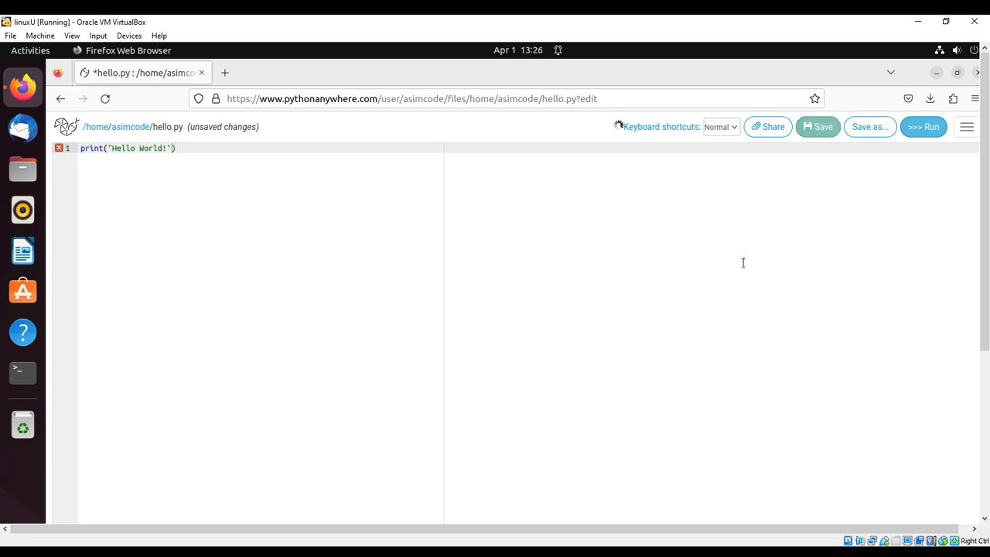
click(816, 126)
text(')
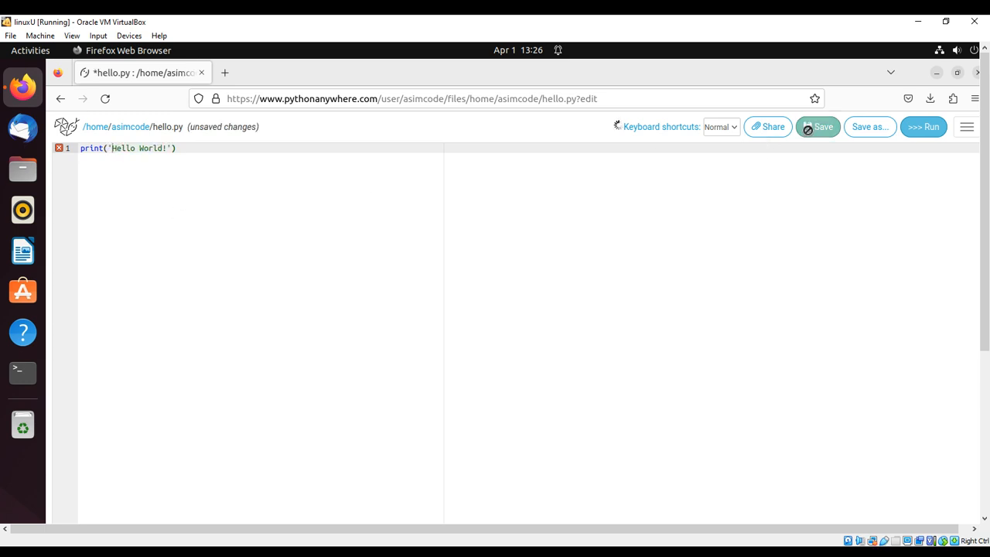
click(818, 126)
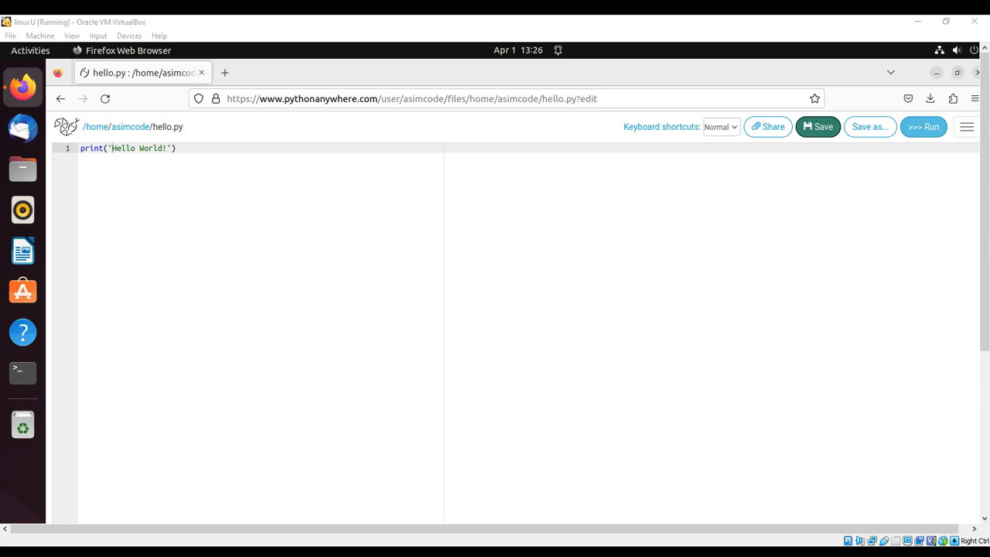
scroll(down, 3)
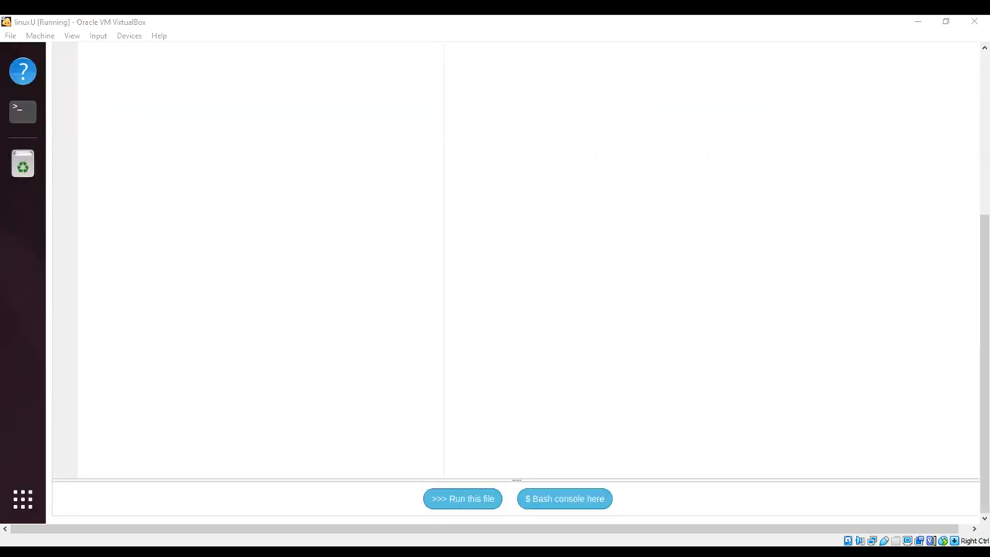
mouse_move(906, 266)
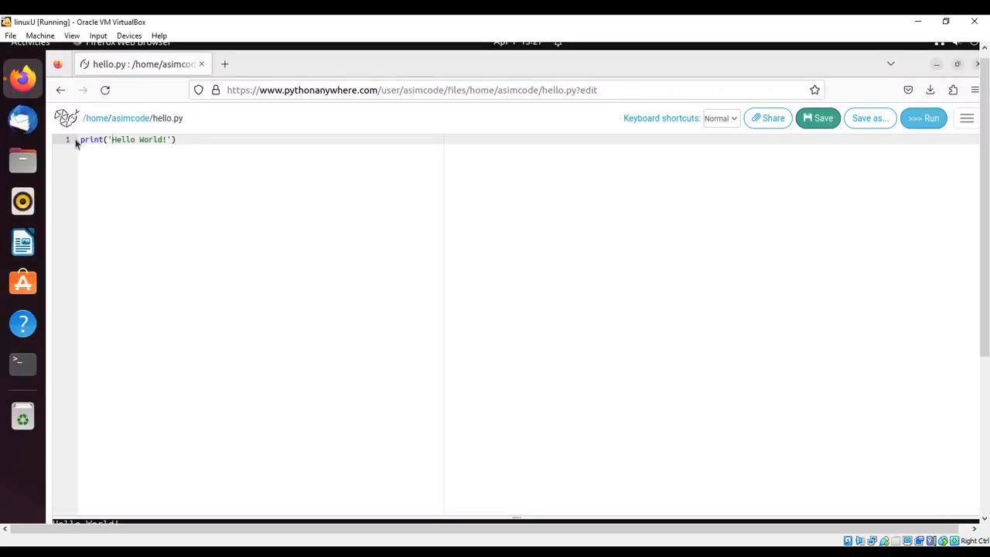
mouse_move(60, 89)
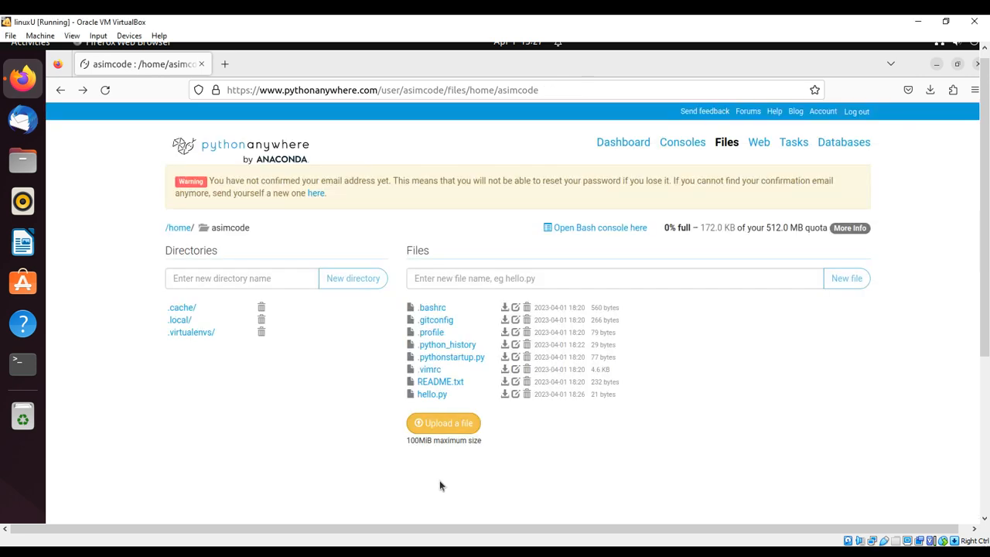
mouse_move(523, 442)
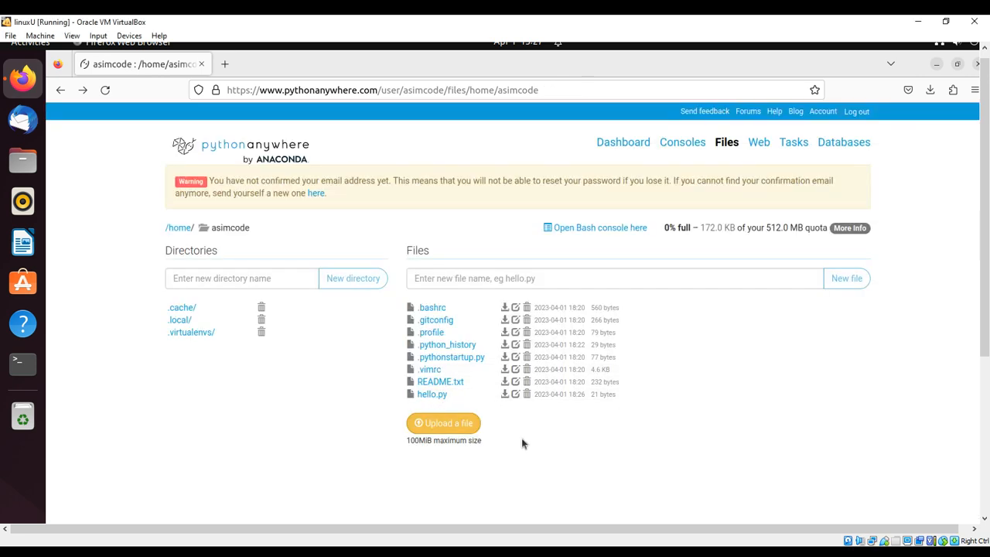
mouse_move(650, 377)
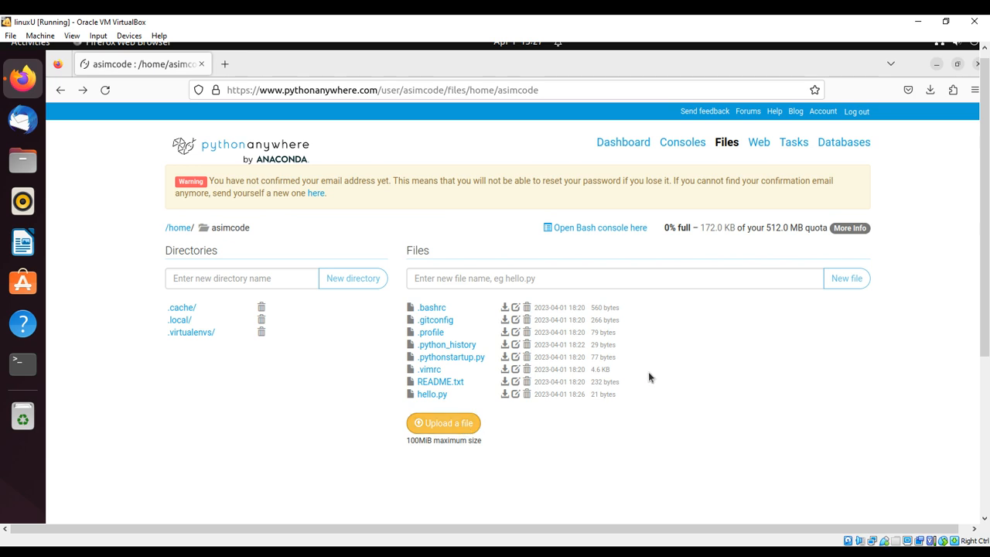
mouse_move(758, 142)
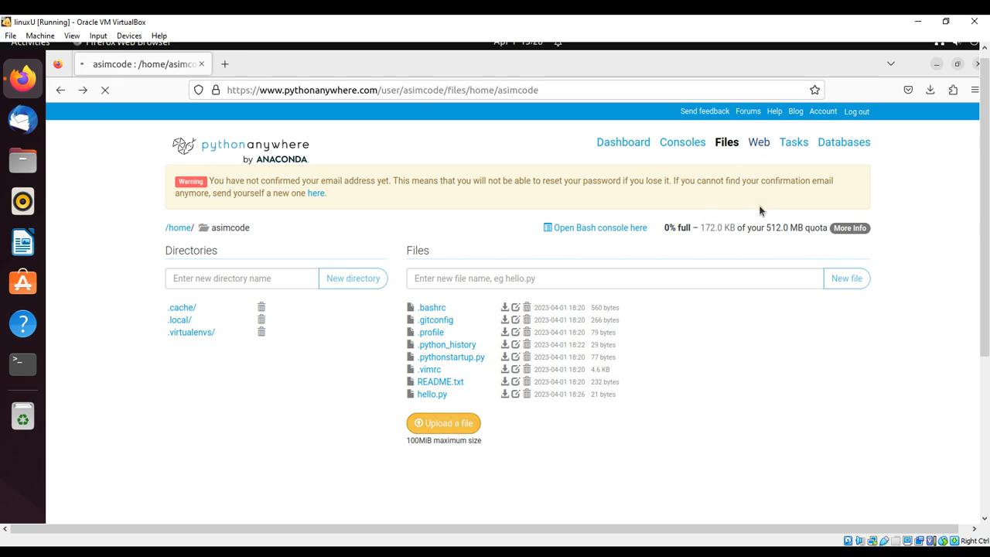
- View the Web apps page, which reports no web apps yet
click(758, 142)
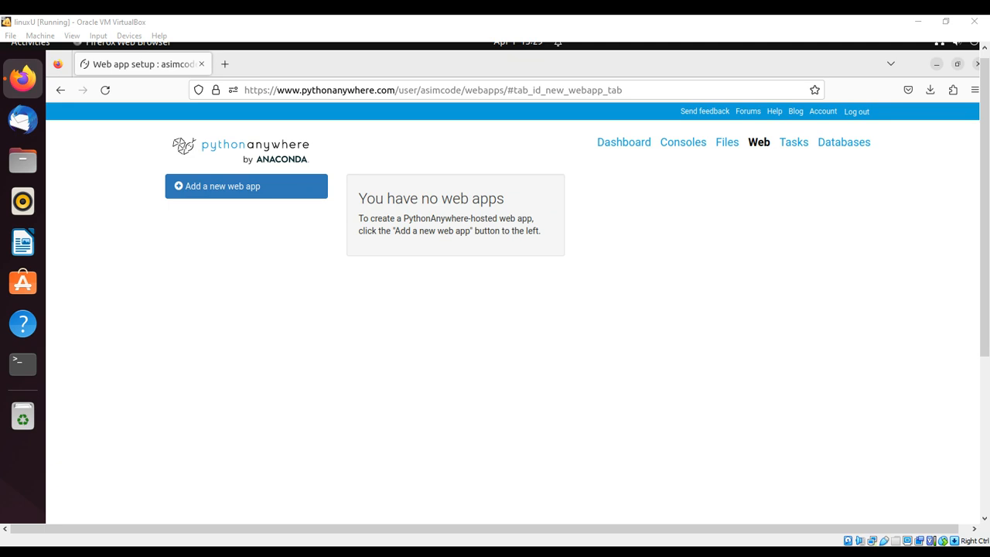
mouse_move(455, 337)
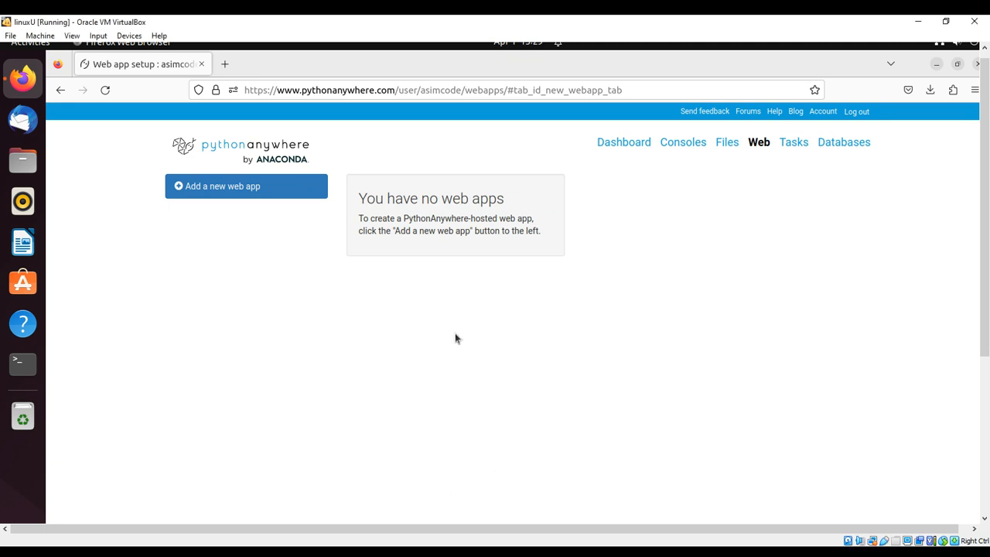
mouse_move(616, 263)
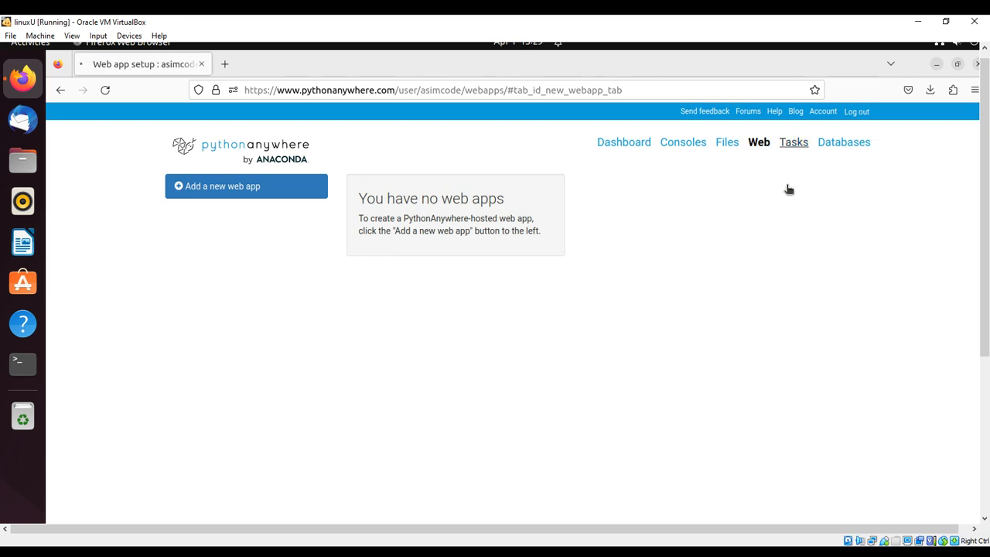
- Tour the Tasks page and the Databases page's MySQL setup, then return to the Dashboard
click(793, 142)
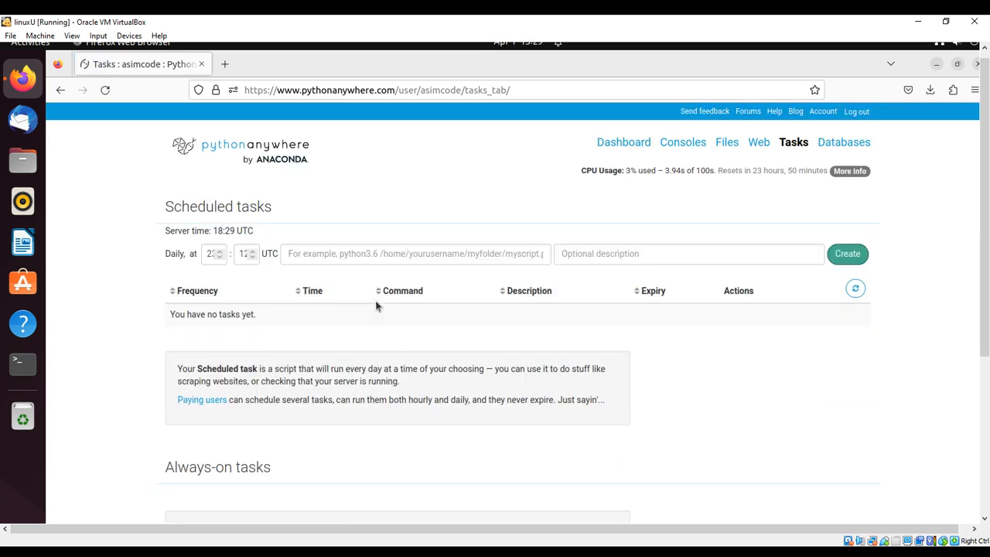
mouse_move(534, 269)
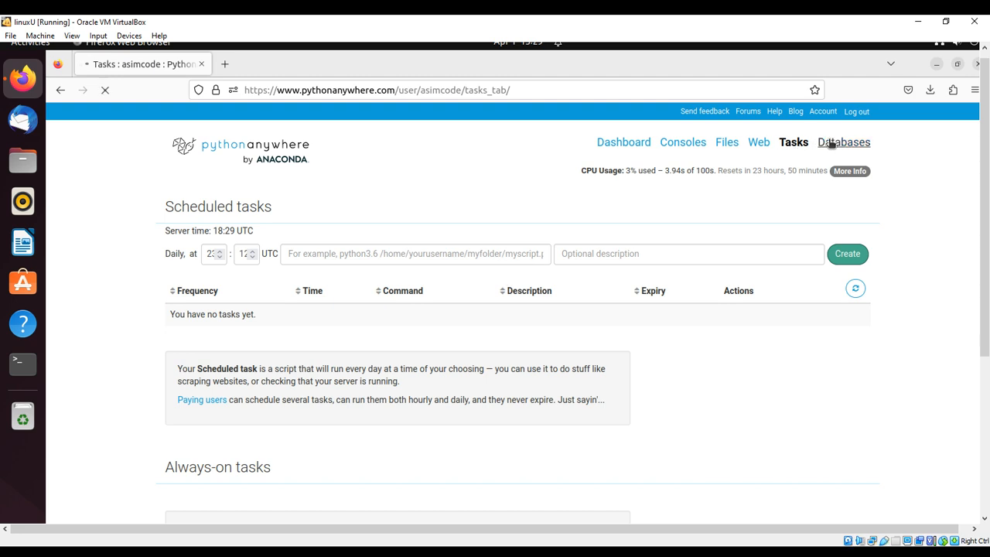
click(843, 143)
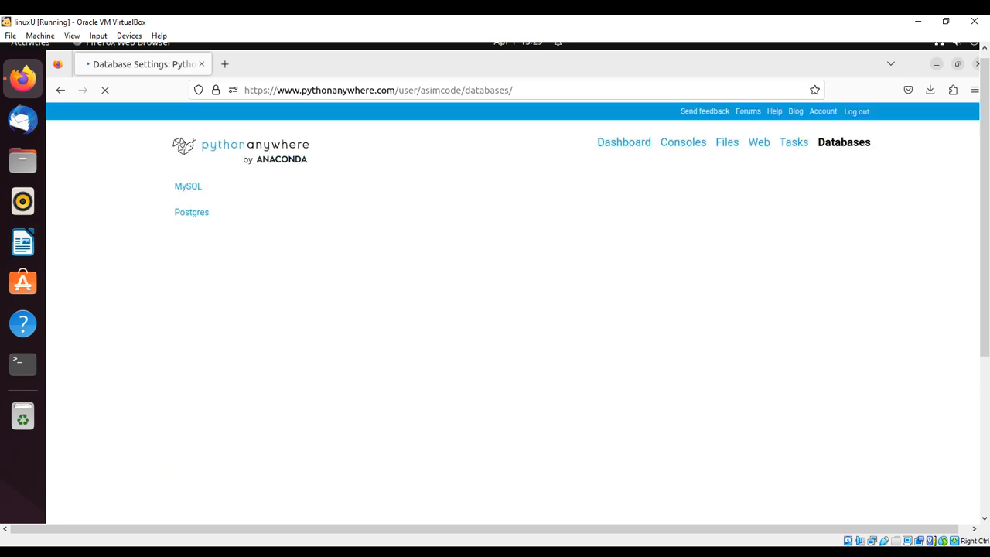
click(188, 185)
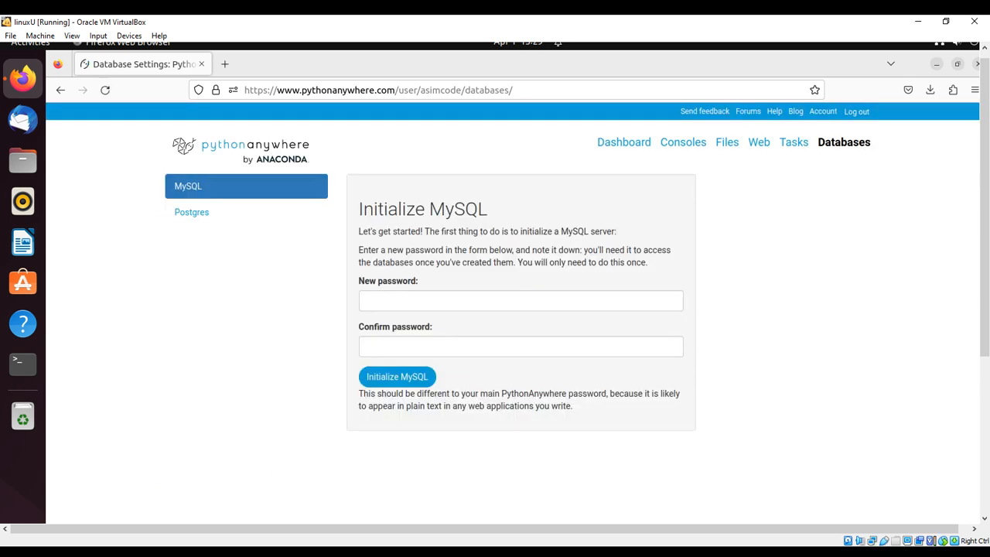
mouse_move(423, 224)
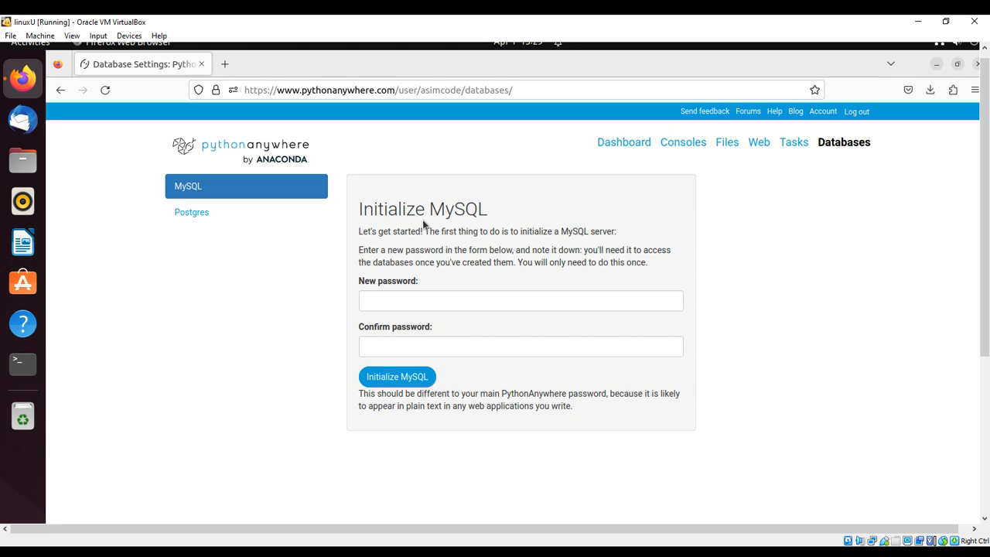
mouse_move(643, 253)
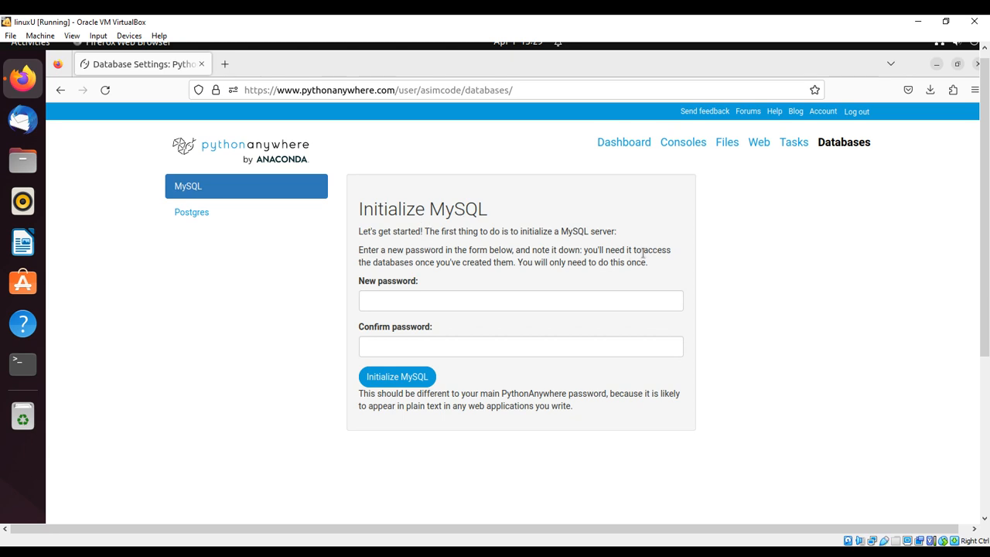
mouse_move(679, 247)
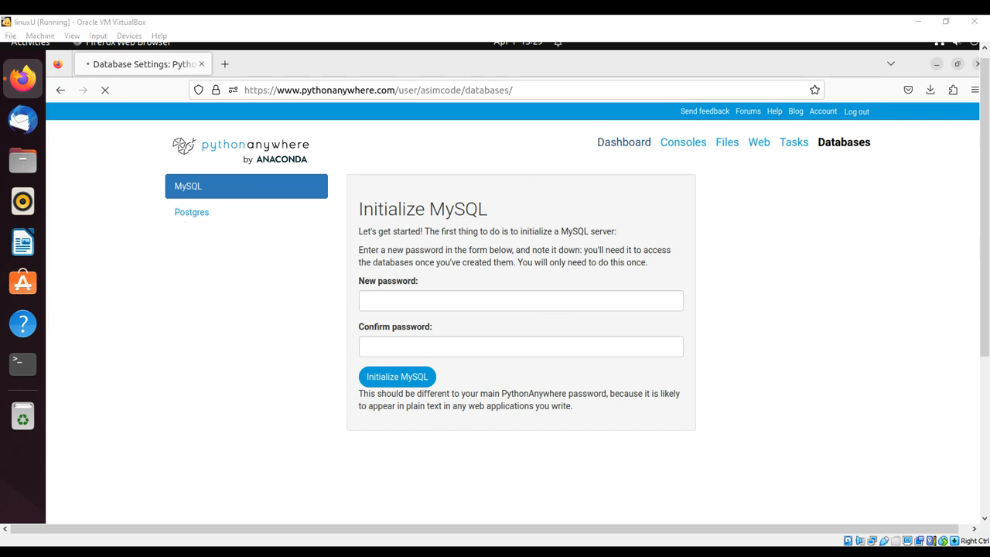
click(623, 142)
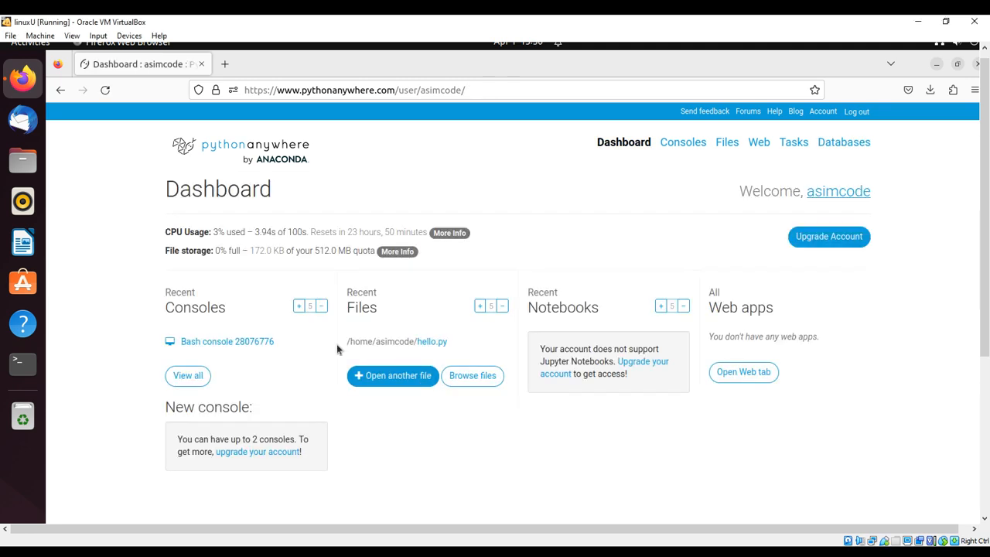
mouse_move(260, 297)
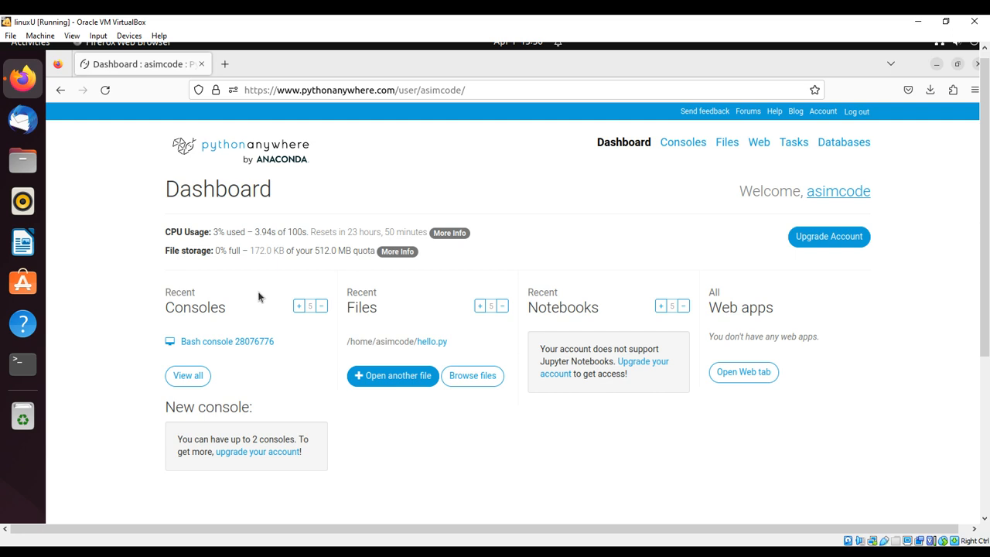
mouse_move(346, 311)
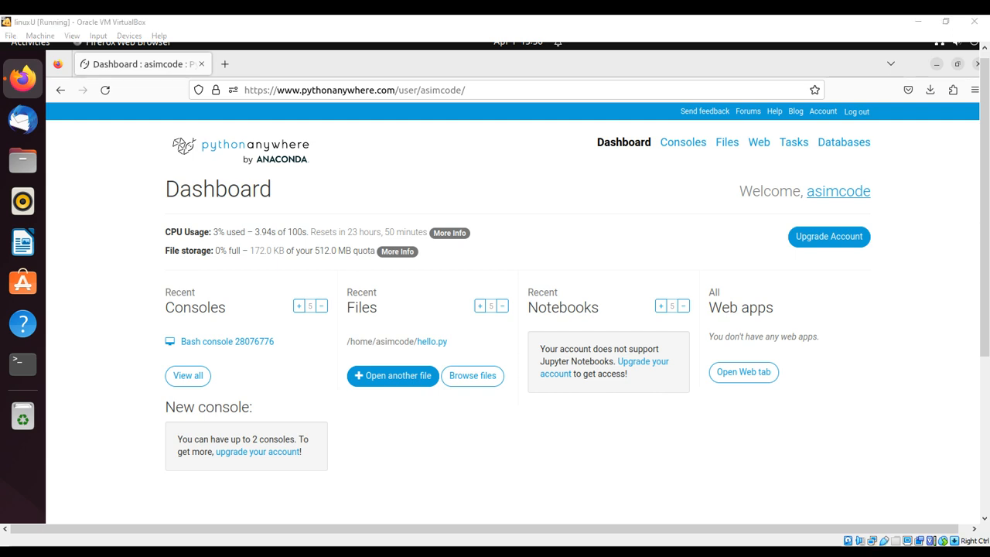
mouse_move(451, 388)
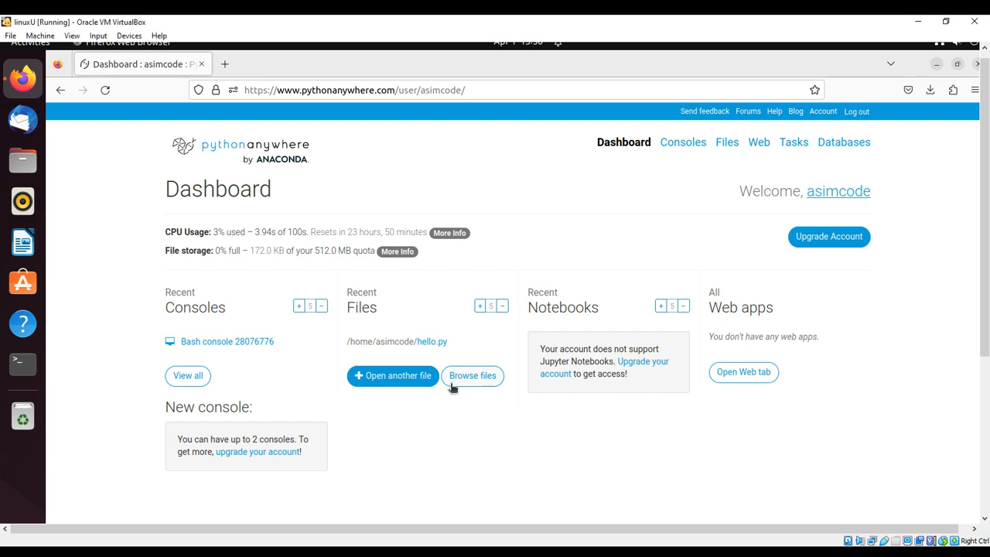
mouse_move(520, 346)
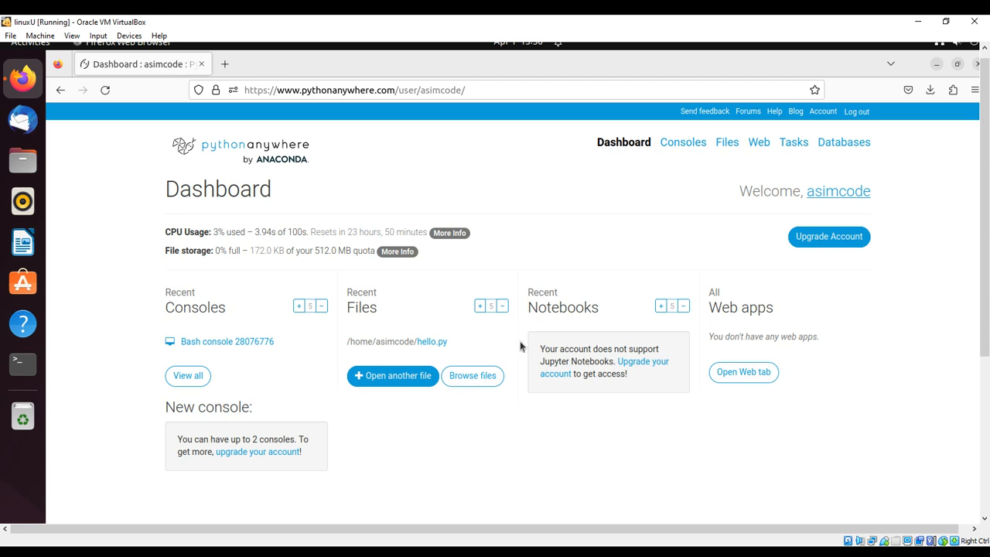
mouse_move(462, 336)
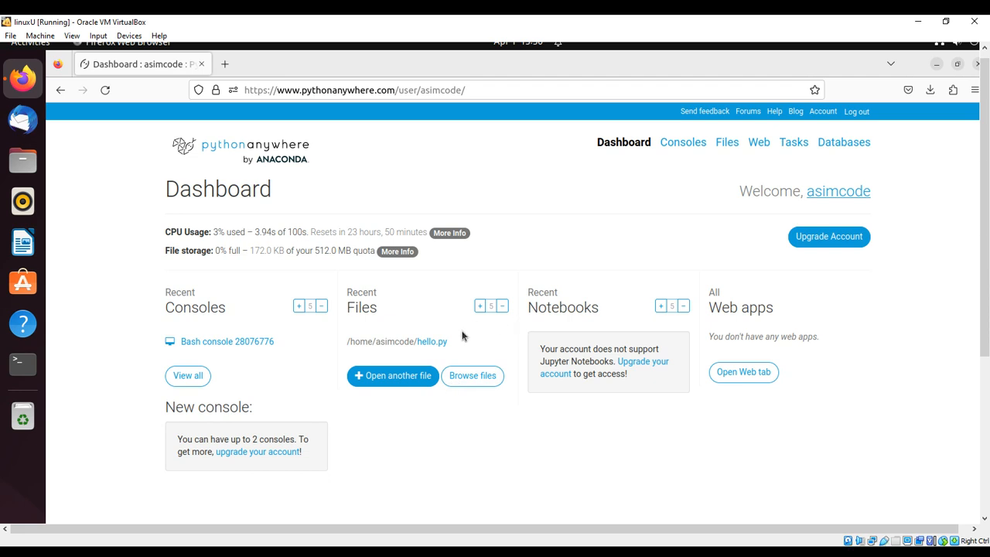